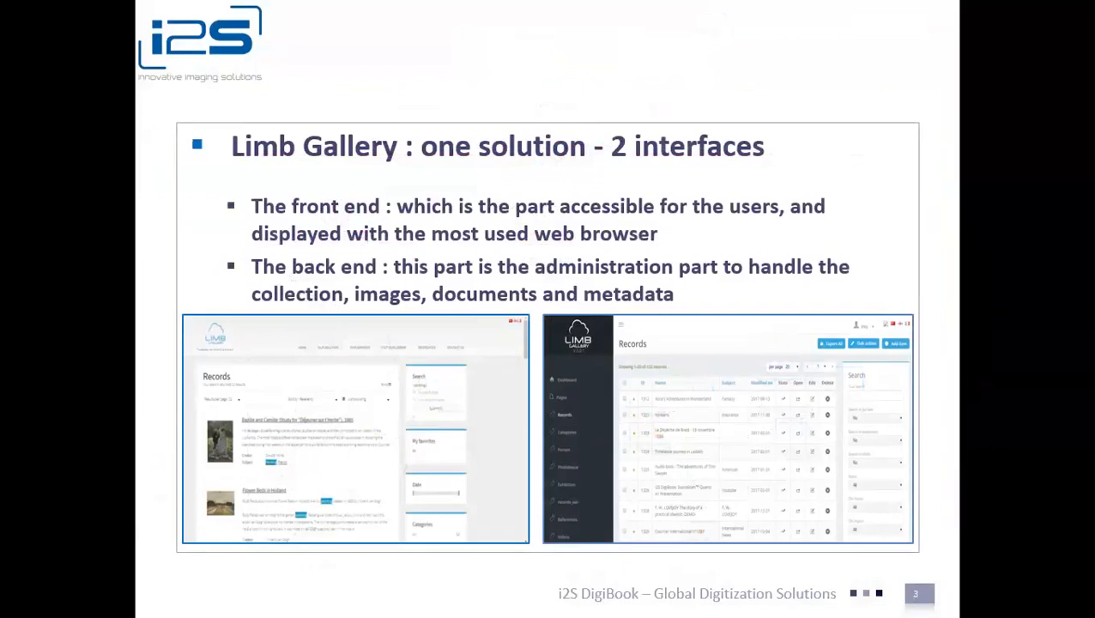
mouse_move(980, 250)
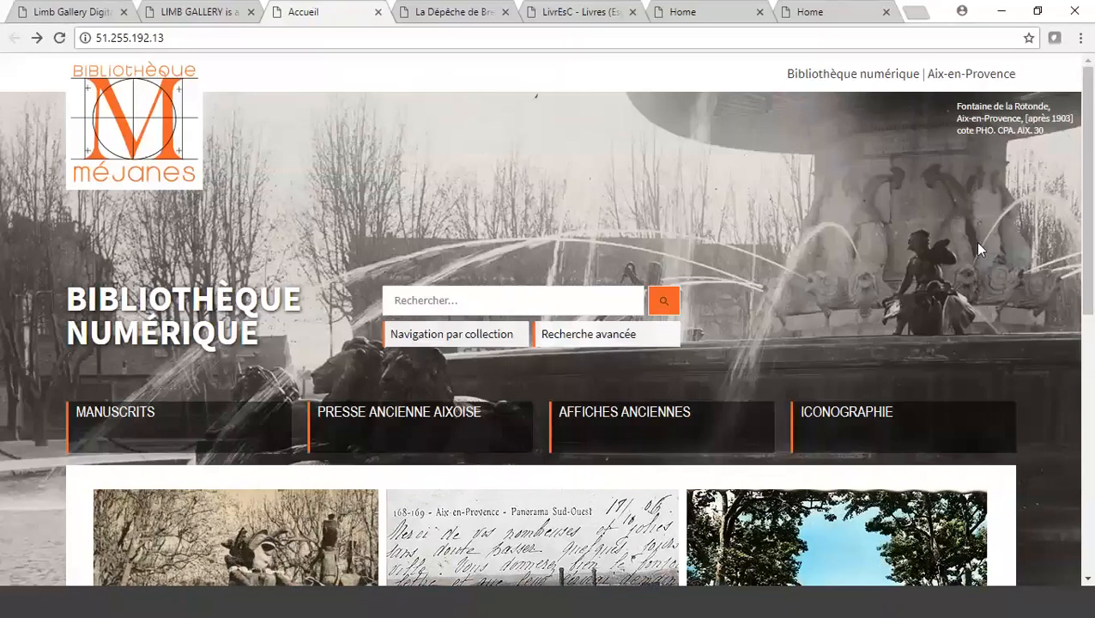
mouse_move(805, 117)
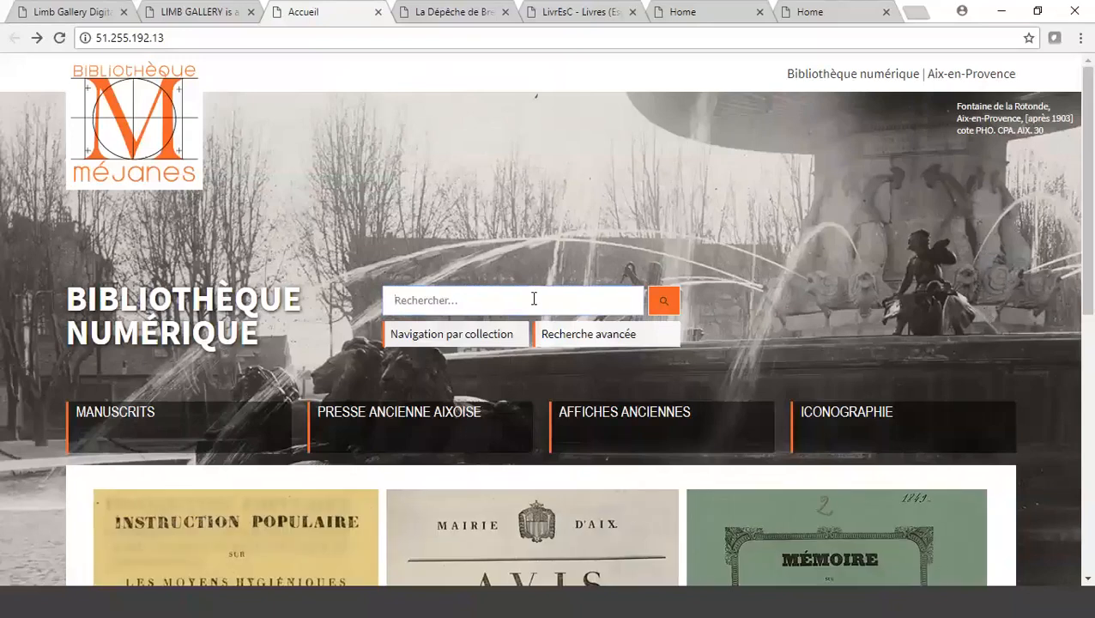
- Search the Méjanes digital library for 'paris' (9,659 documents) and open the first result
text(paris)
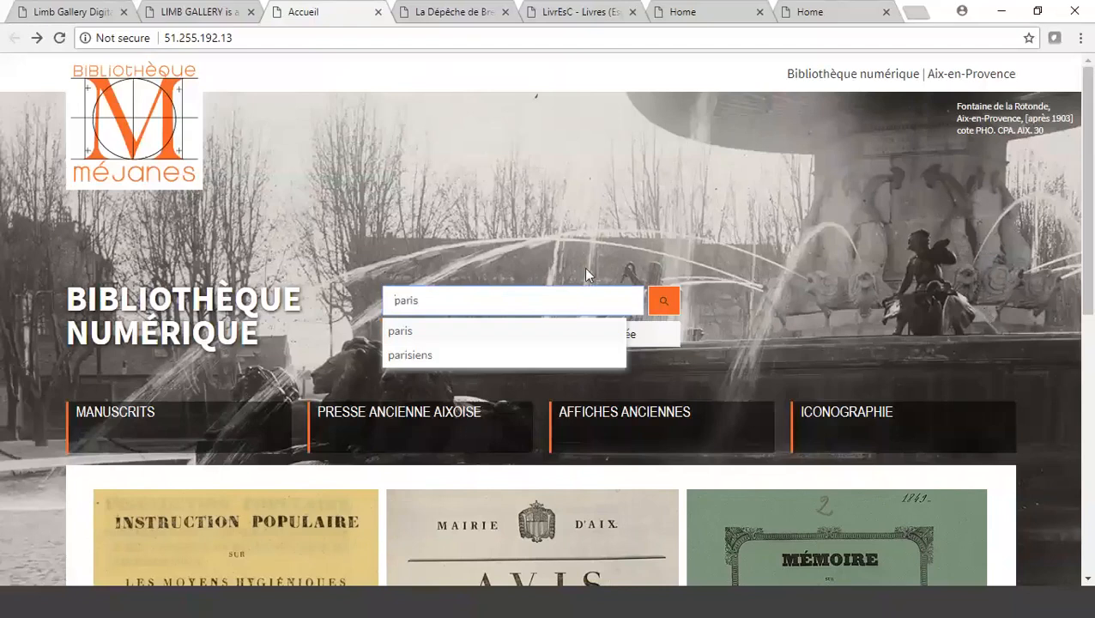
scroll(down, 3)
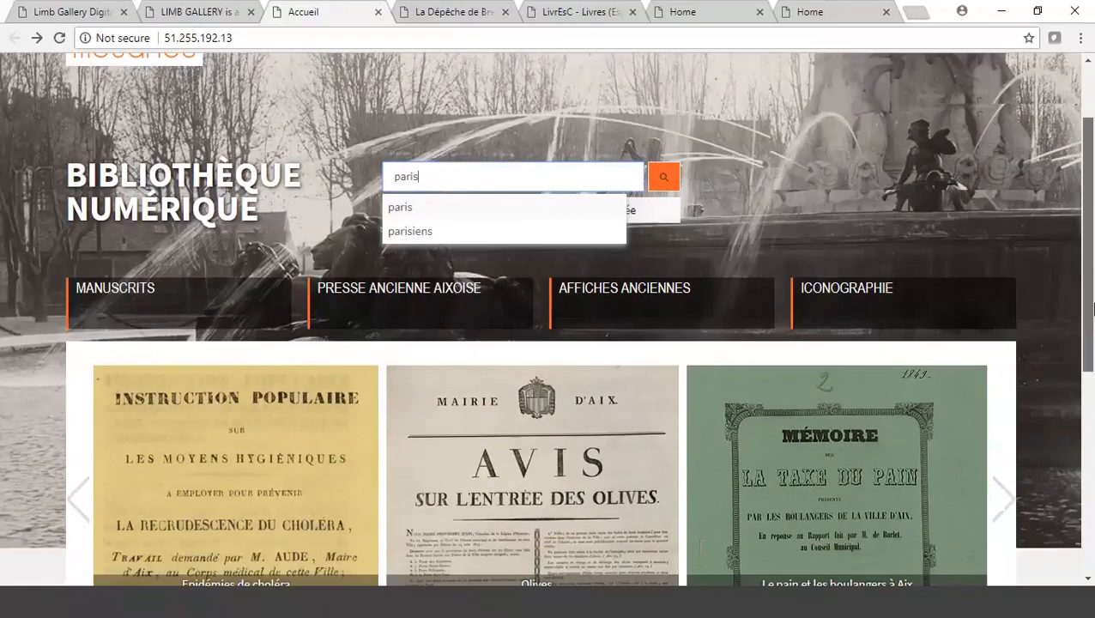
scroll(down, 3)
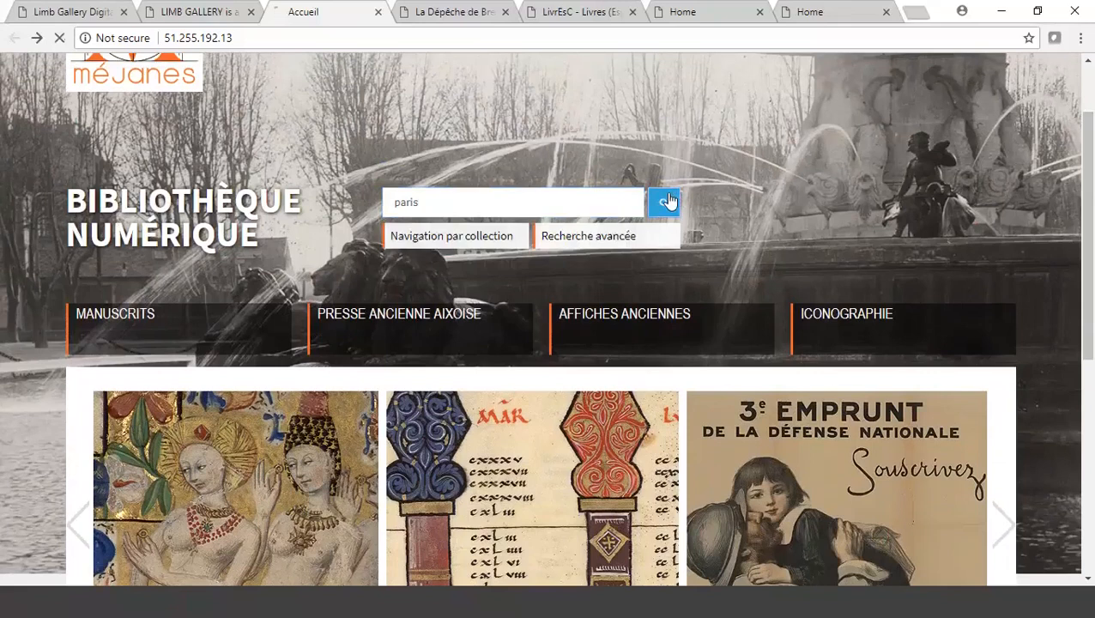
click(664, 202)
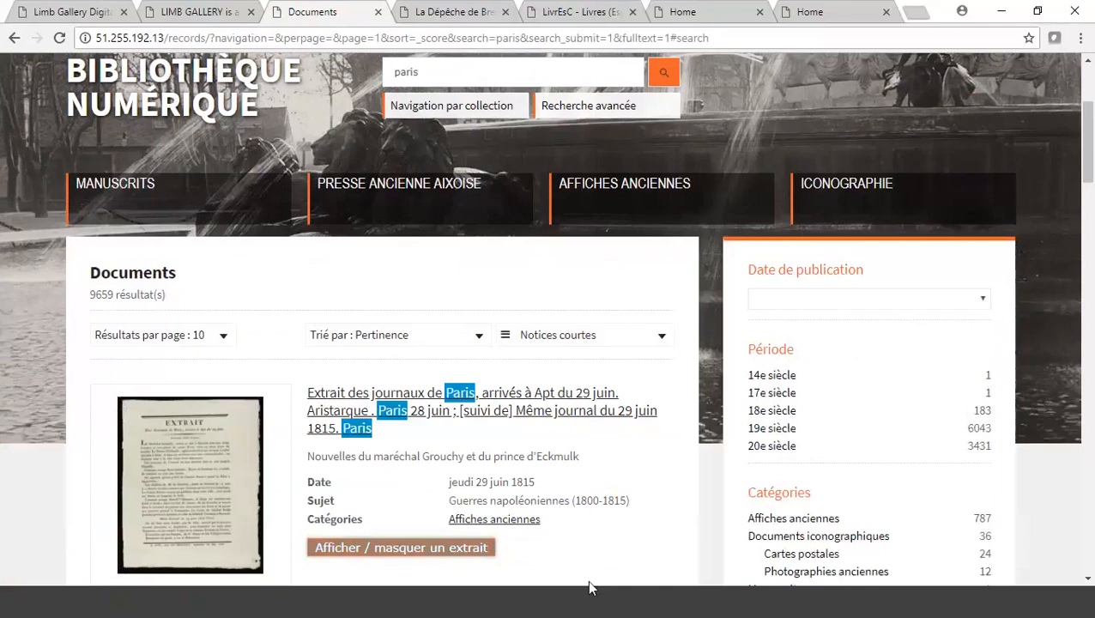
scroll(down, 3)
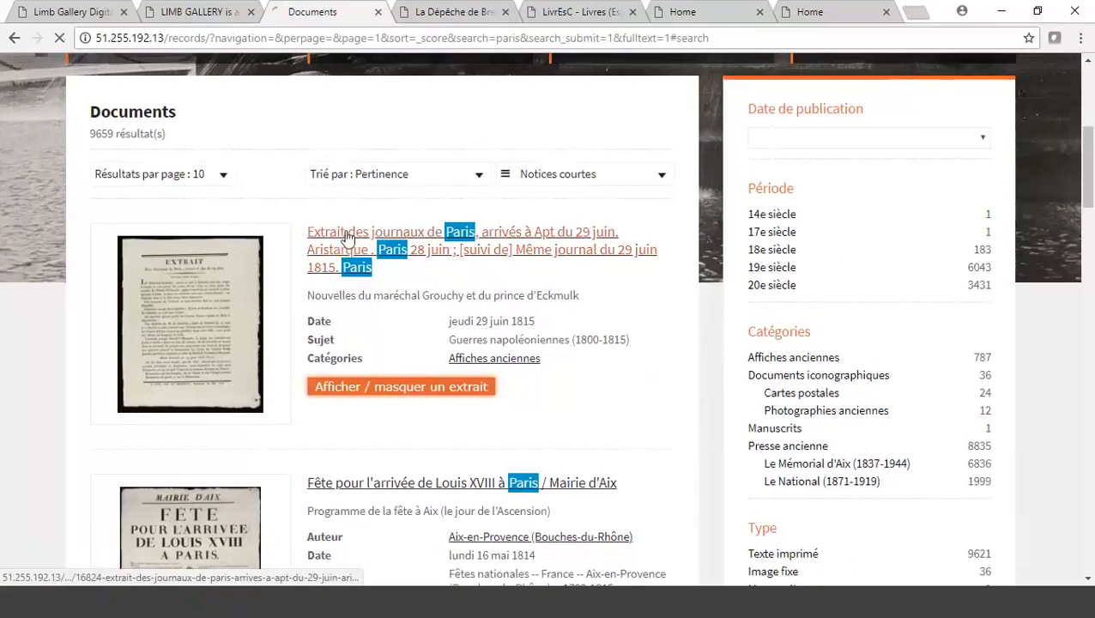
click(375, 232)
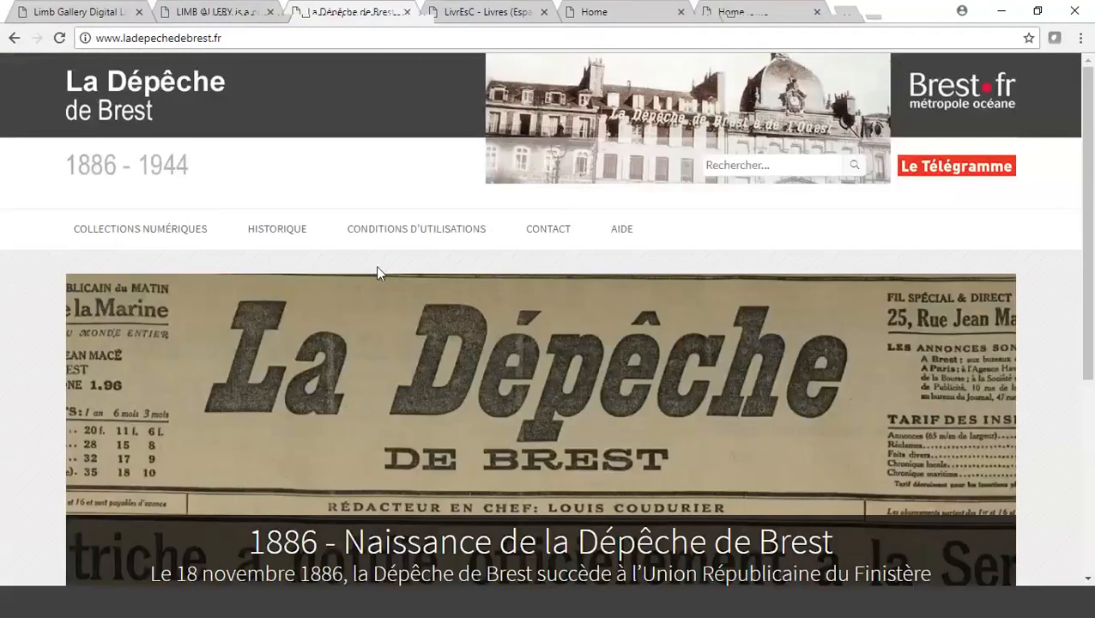
- Search La Dépêche de Brest for 'paris' and open the 6 December 1895 issue
click(771, 163)
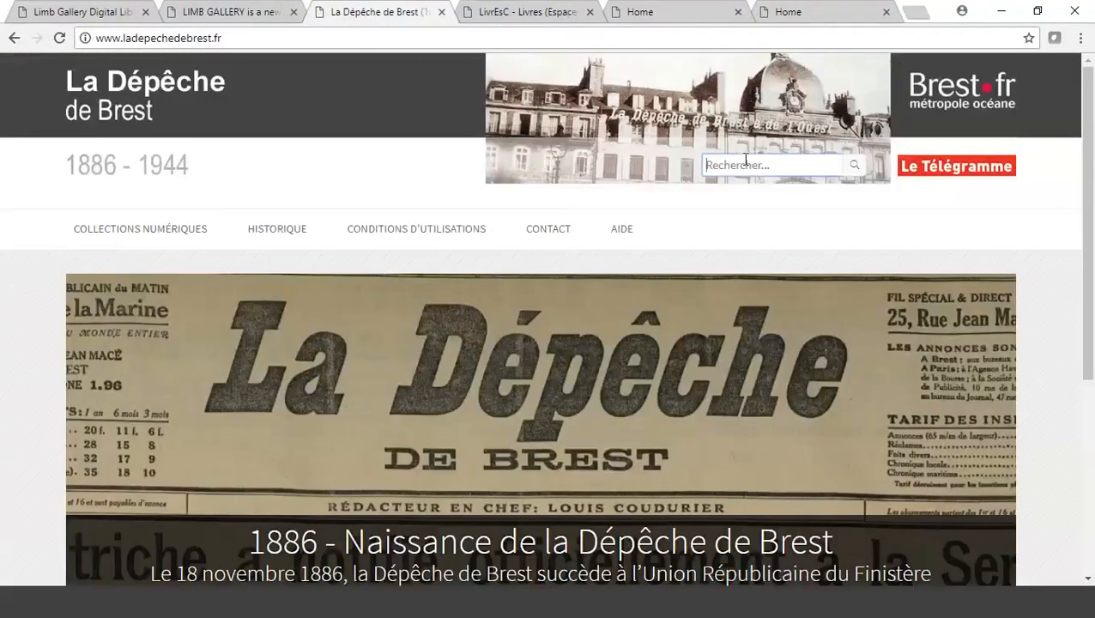
text(paris)
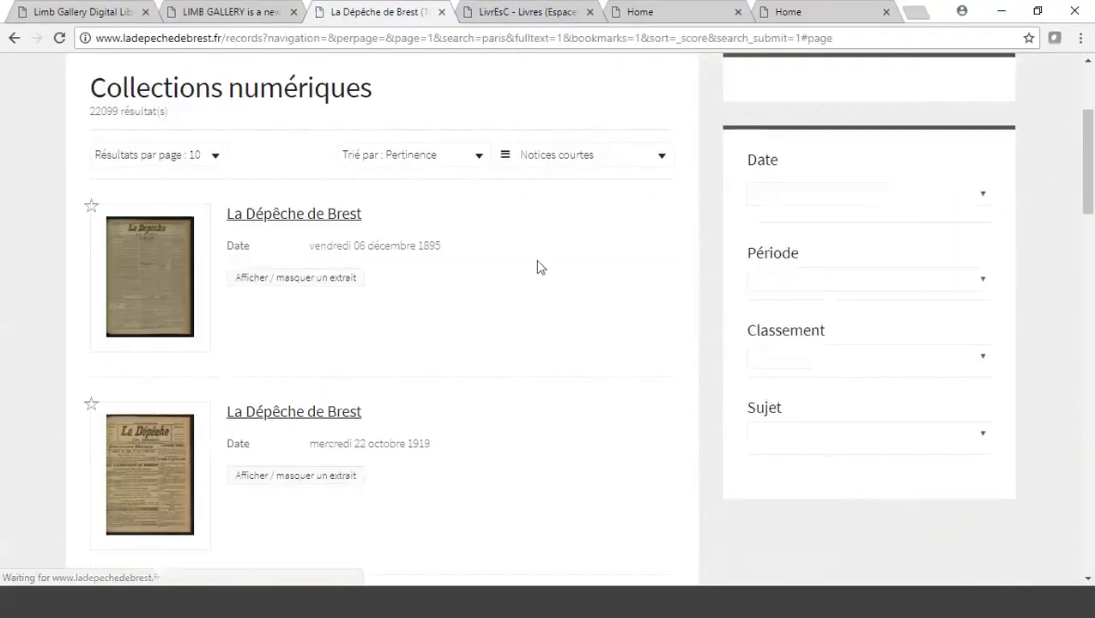
scroll(down, 3)
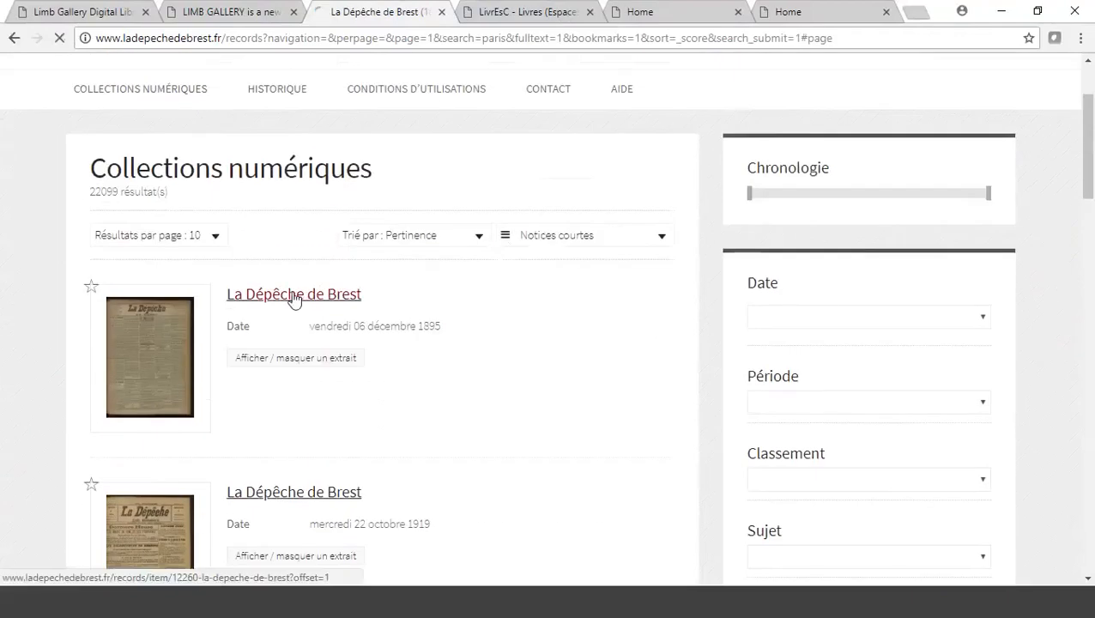
click(294, 293)
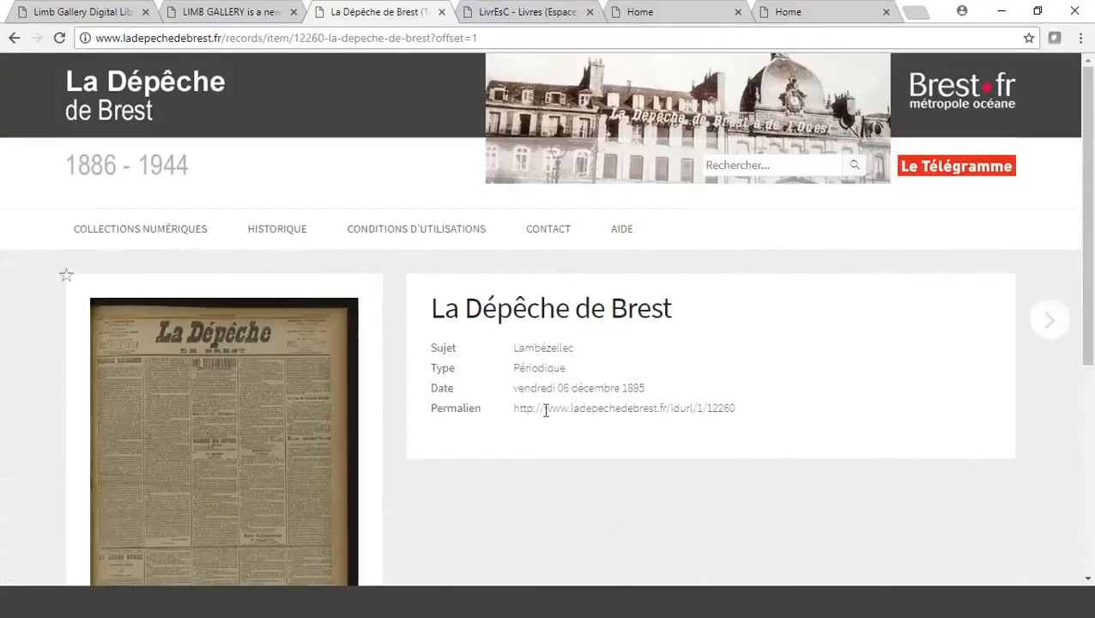
- Show the issue's four pages as thumbnails, then close the site
scroll(down, 3)
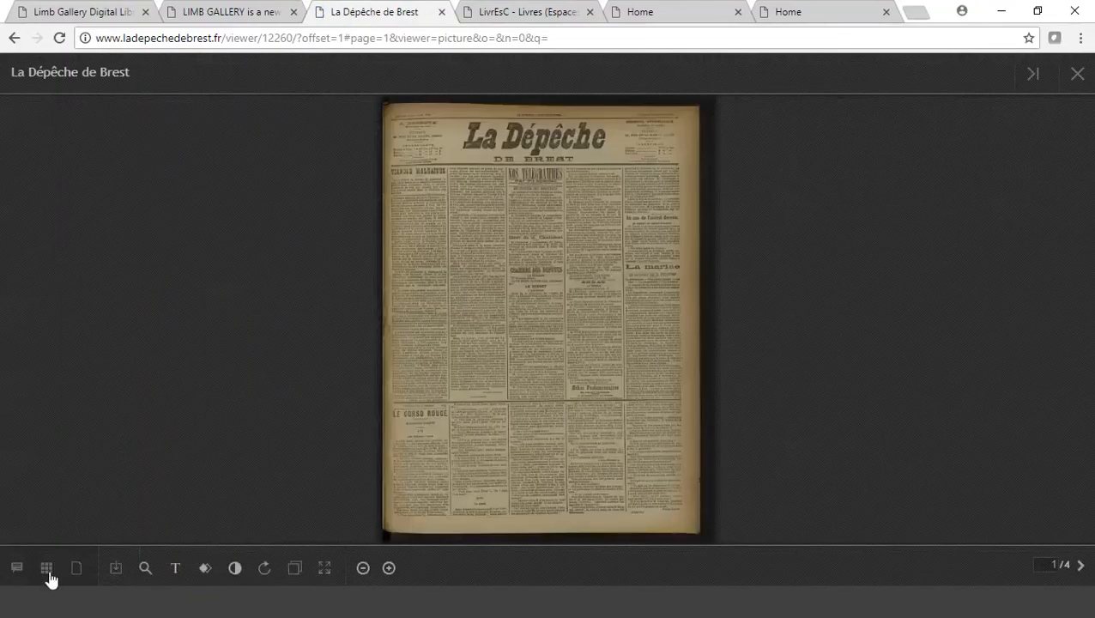
click(47, 567)
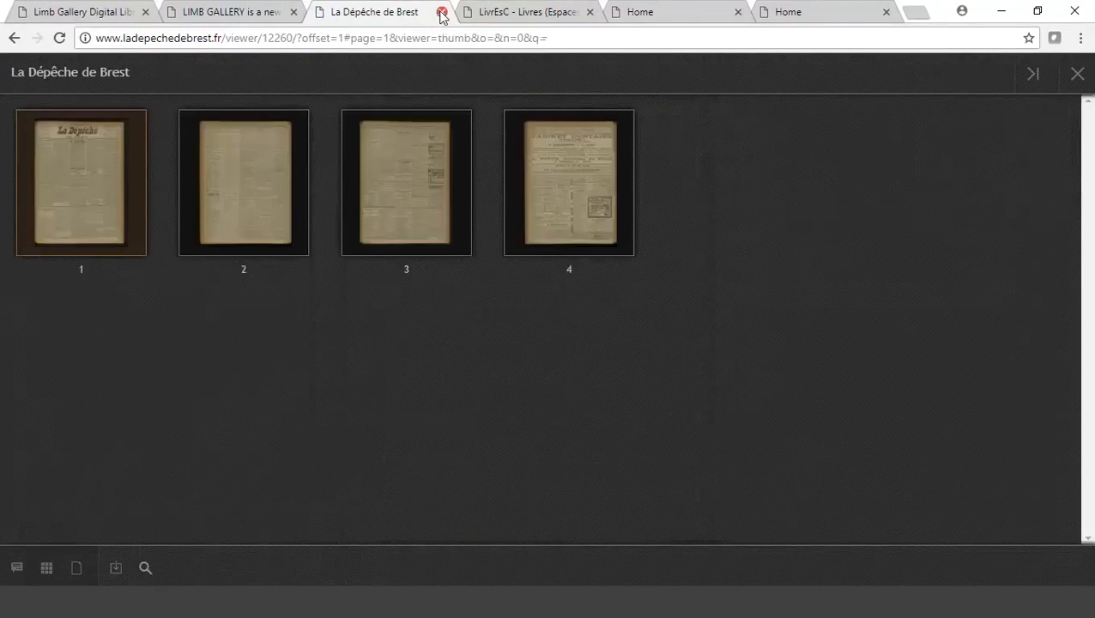
click(442, 12)
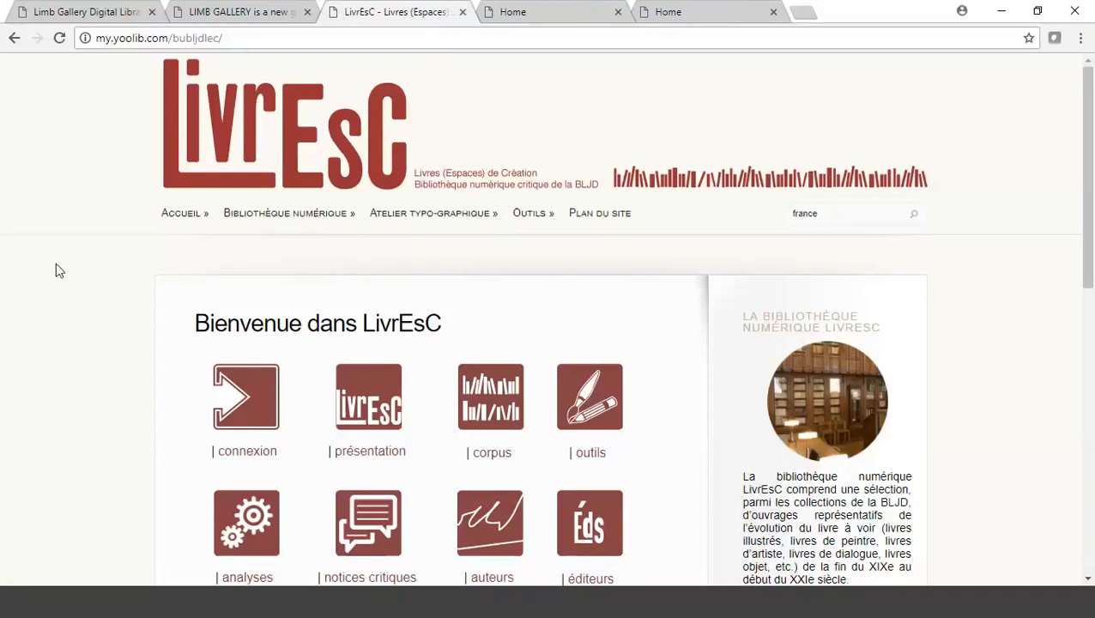
mouse_move(754, 152)
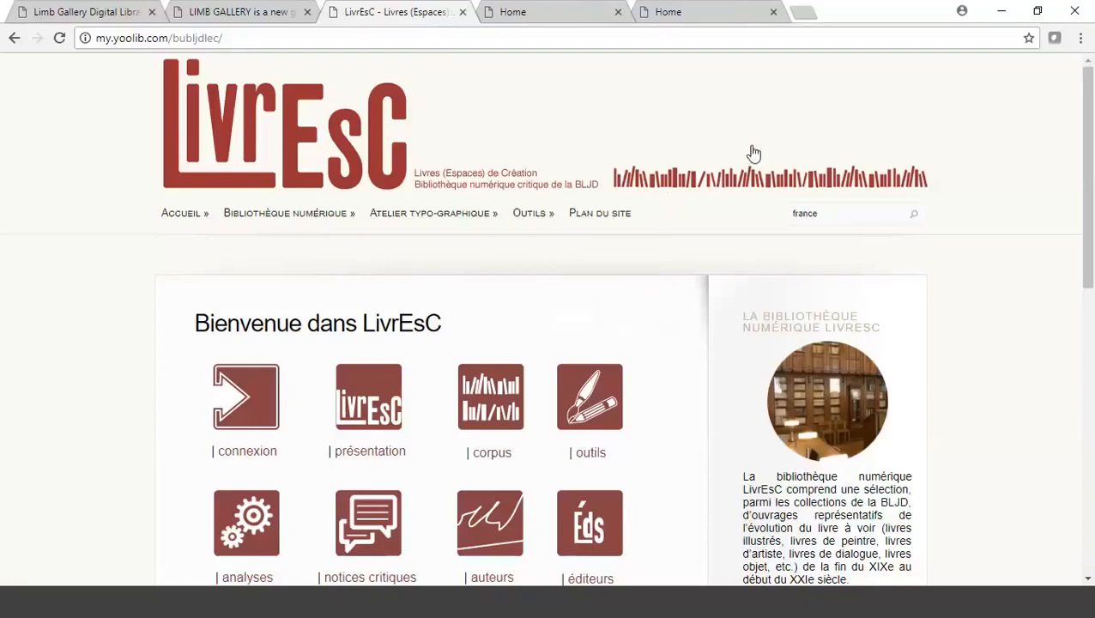
mouse_move(899, 225)
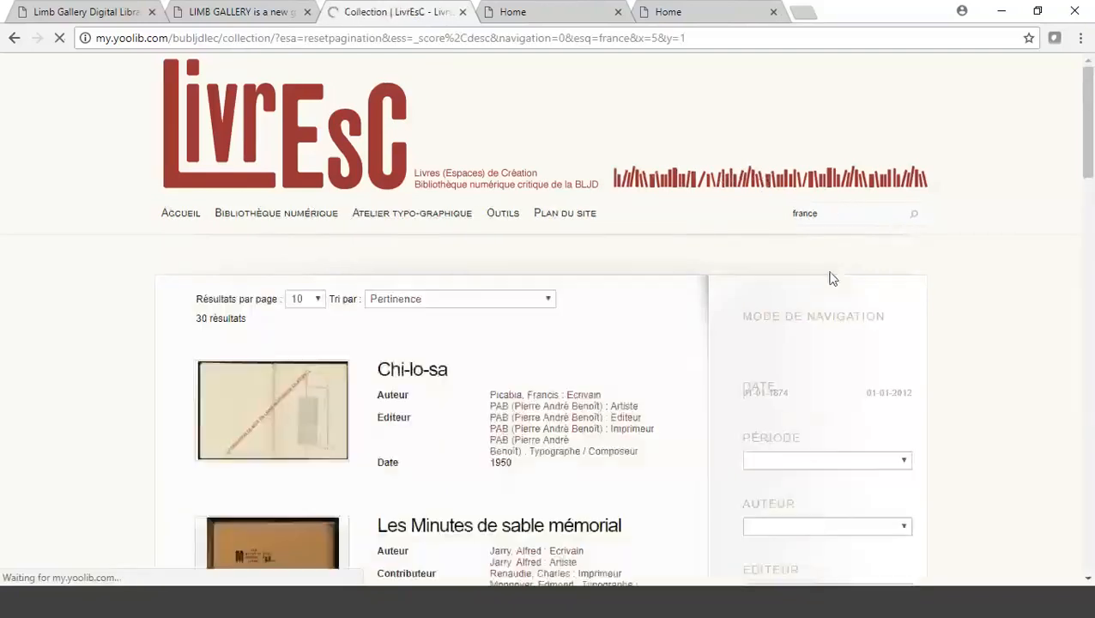
- Open Picabia's 'Chi-lo-sa' (1950) from the 'france' results and scroll to its analytical notice
scroll(down, 3)
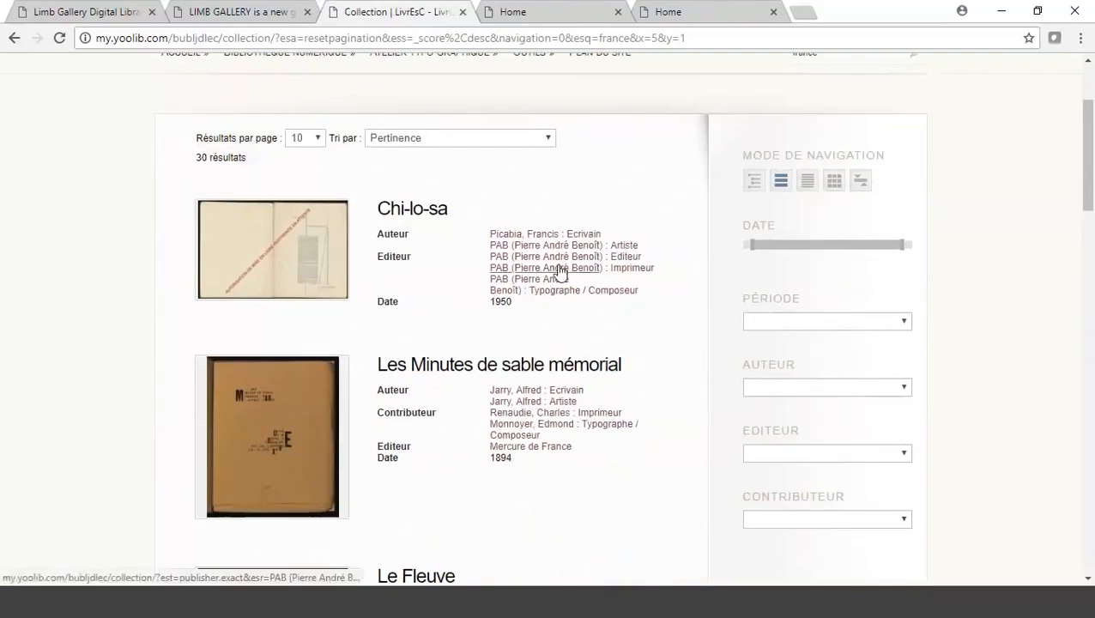
scroll(down, 3)
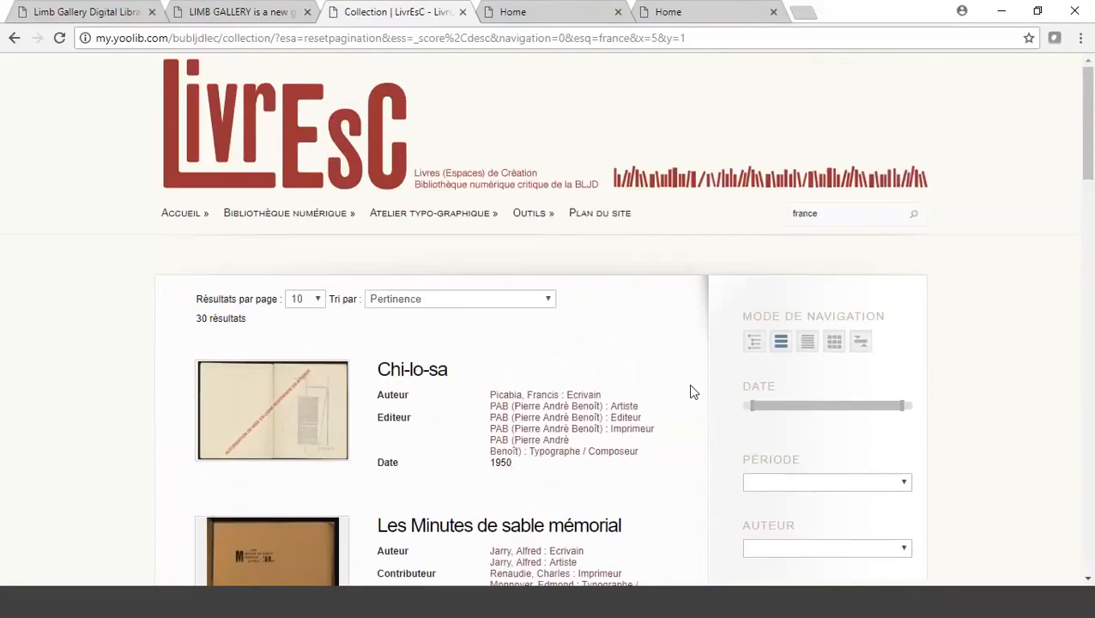
scroll(down, 3)
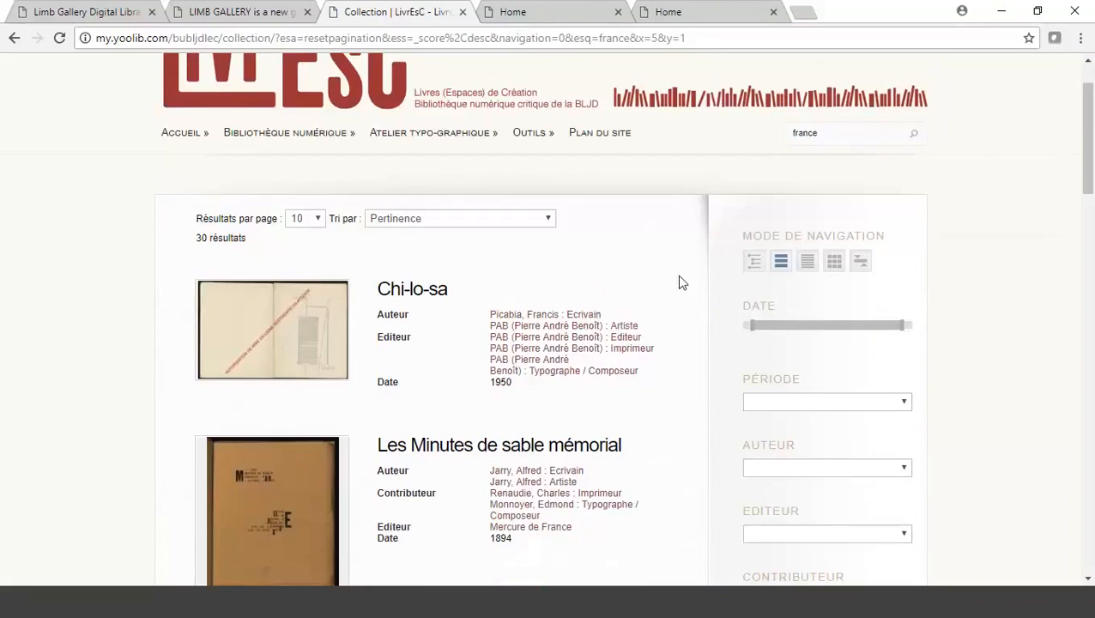
click(411, 289)
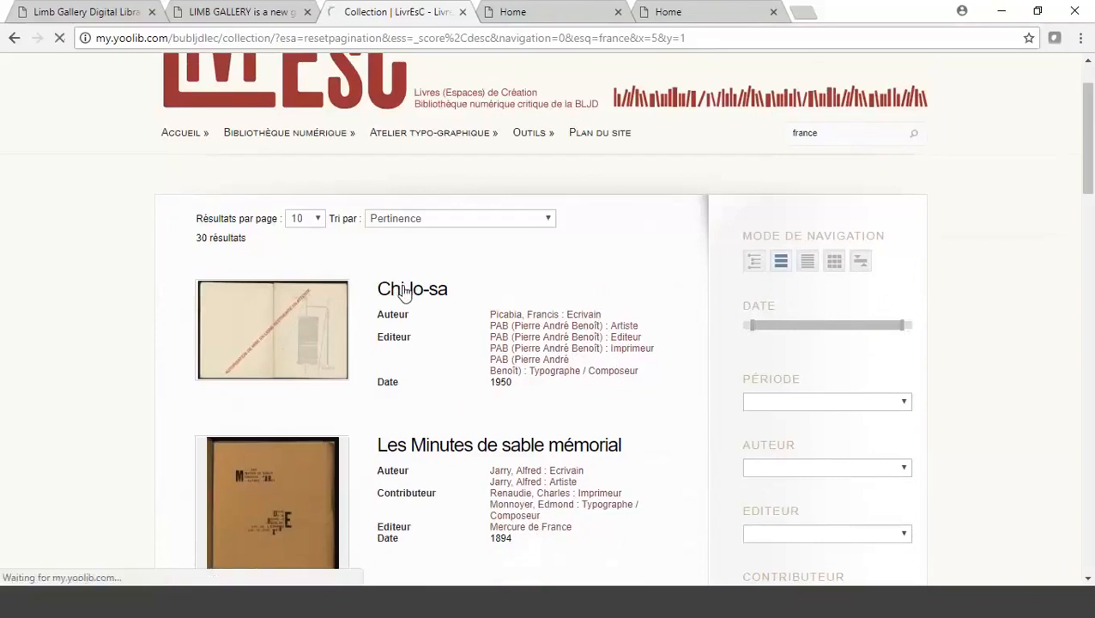
click(412, 288)
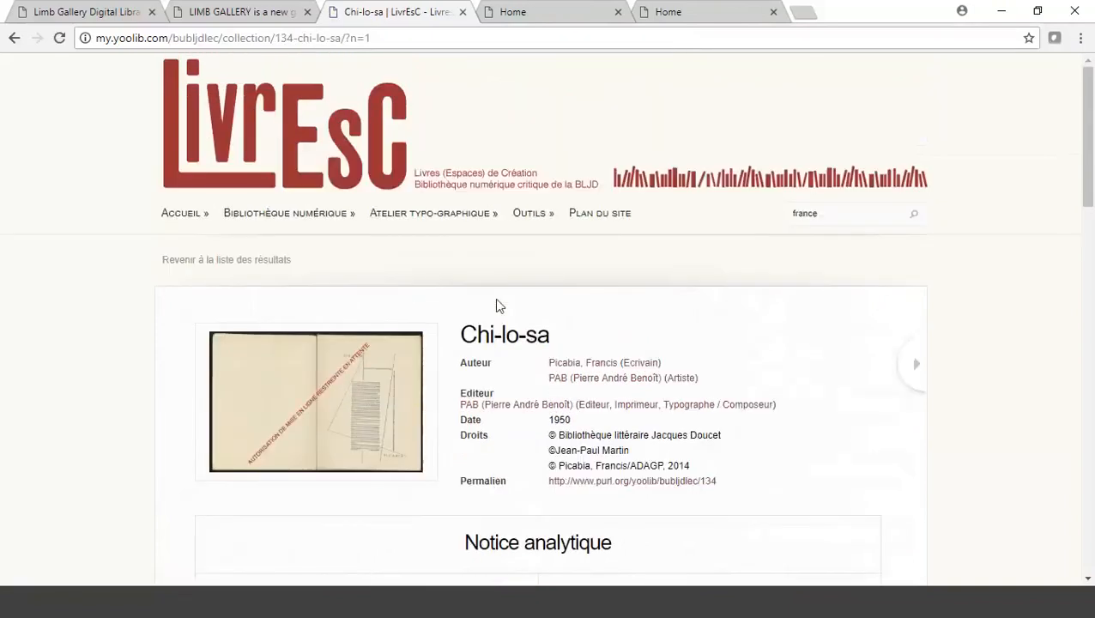
scroll(down, 3)
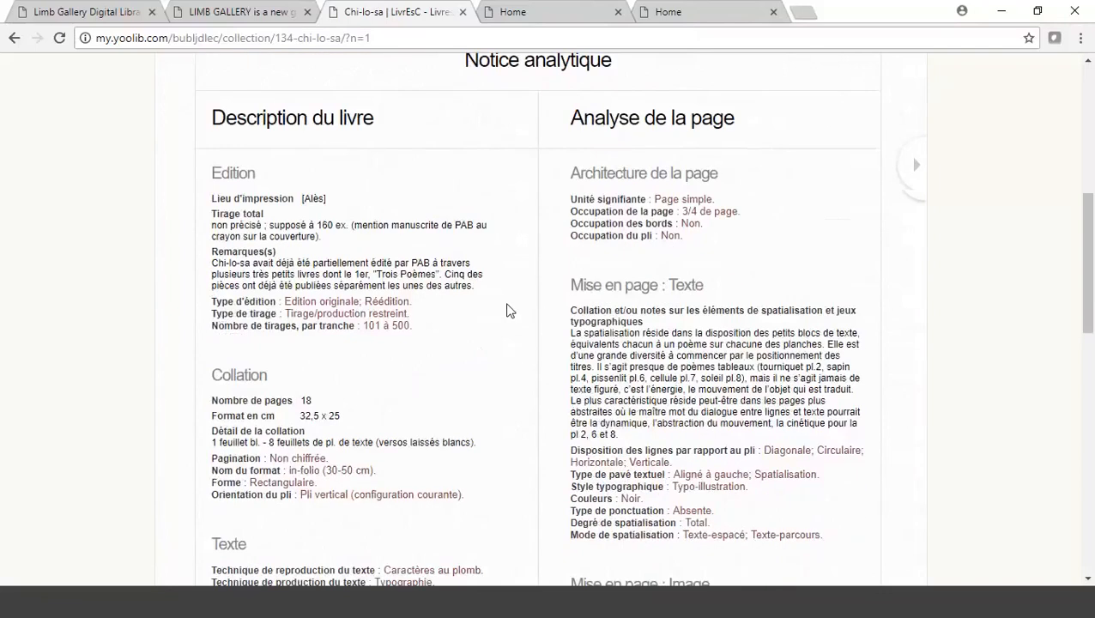
scroll(down, 3)
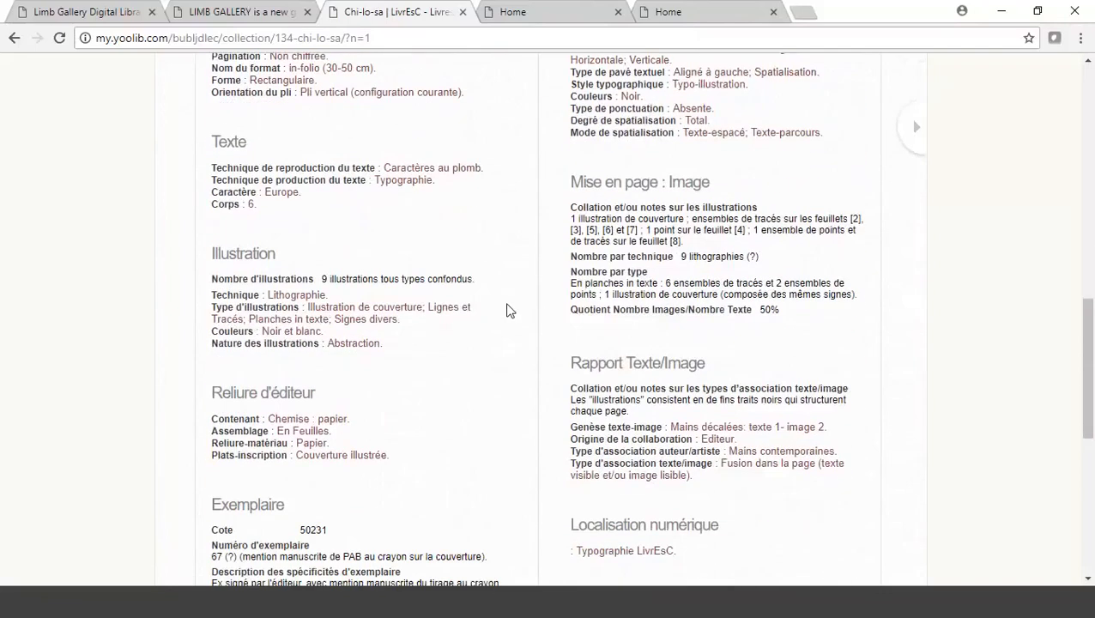
scroll(up, 3)
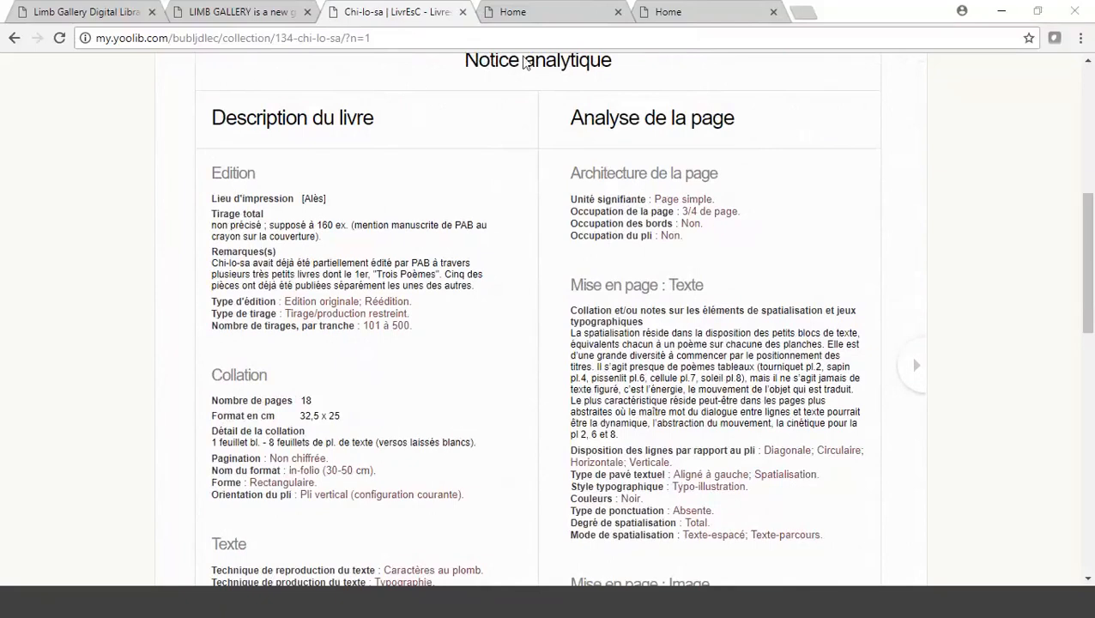
mouse_move(411, 143)
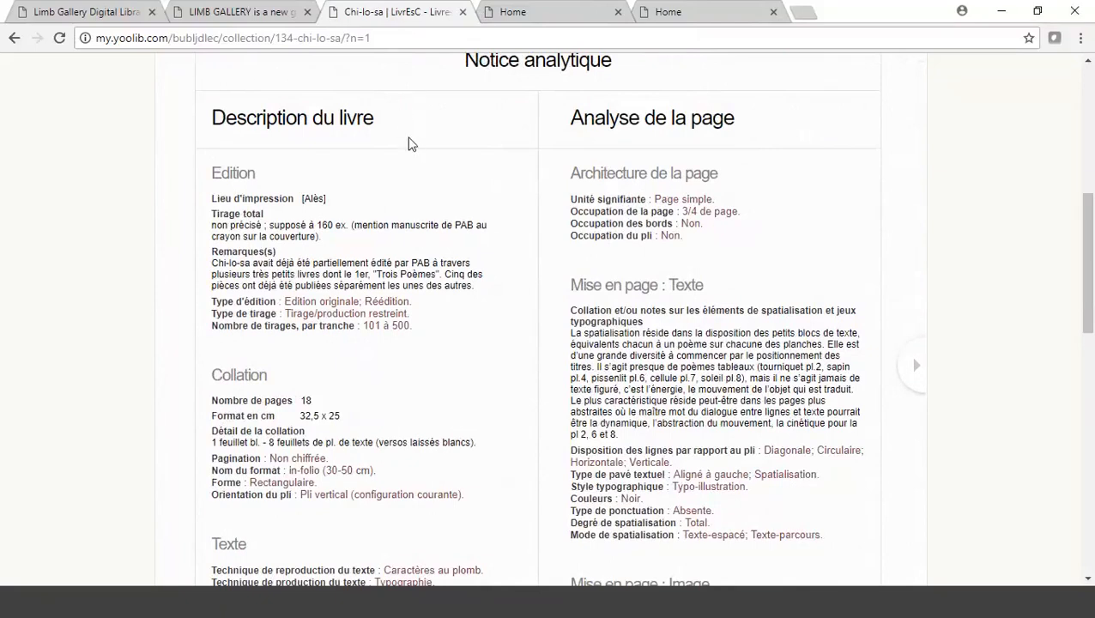
mouse_move(462, 24)
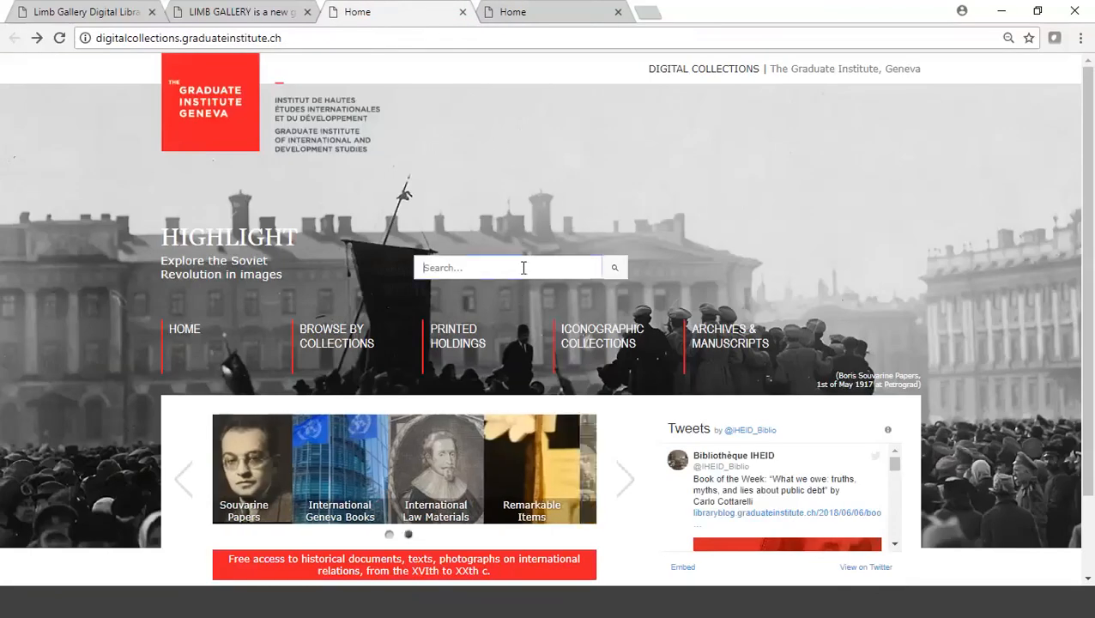
- Search the Graduate Institute collections for 'paris' (62 results) and open 'Cahiers communistes'
text(paris)
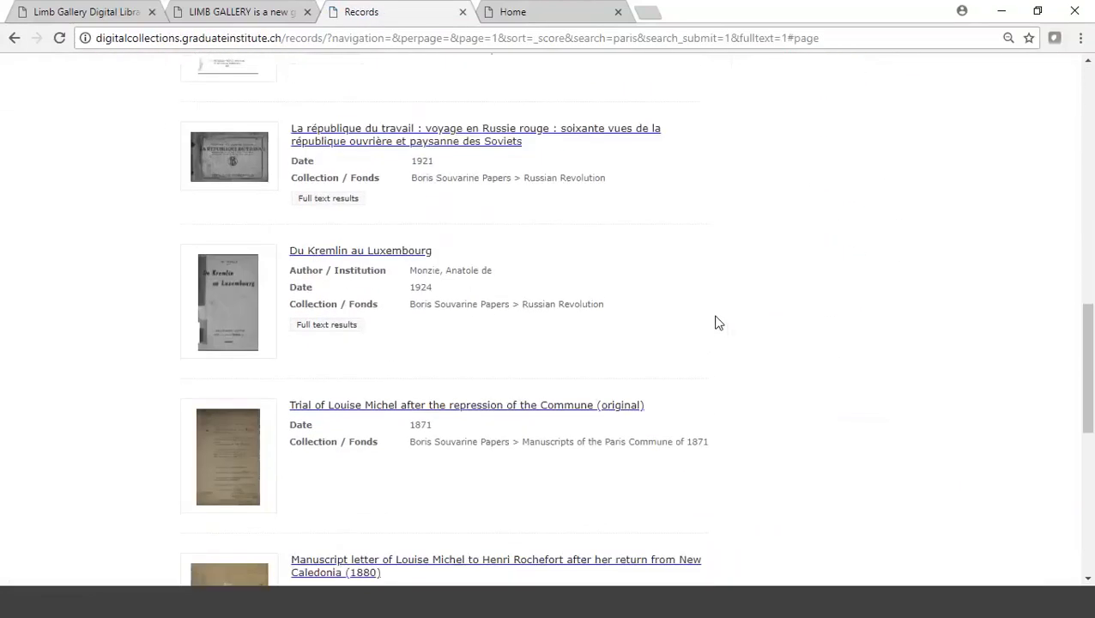
scroll(up, 3)
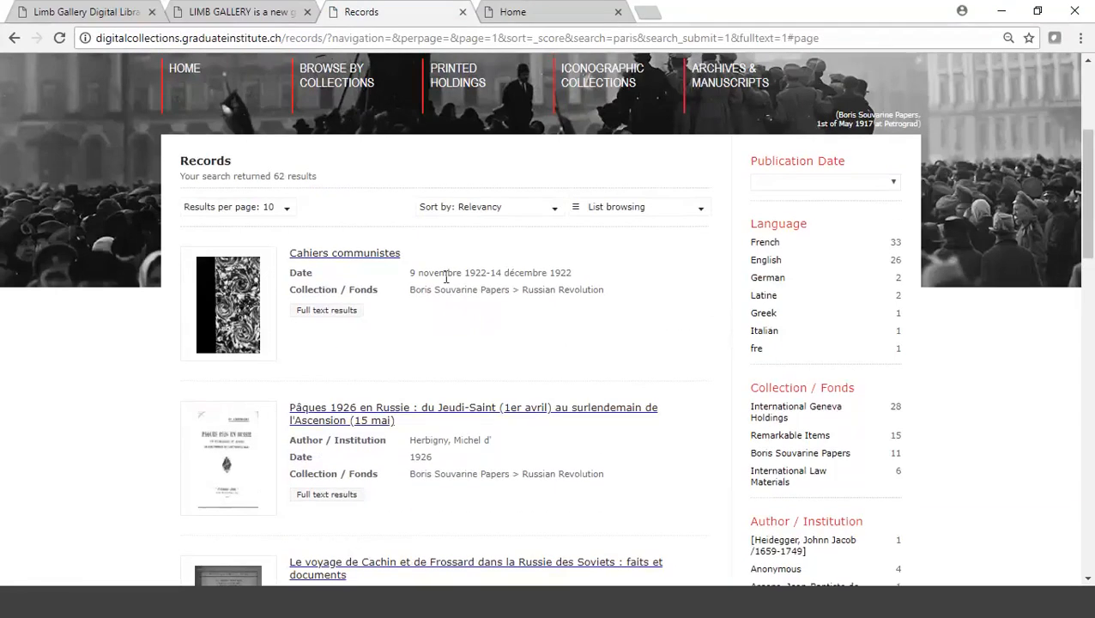
click(344, 252)
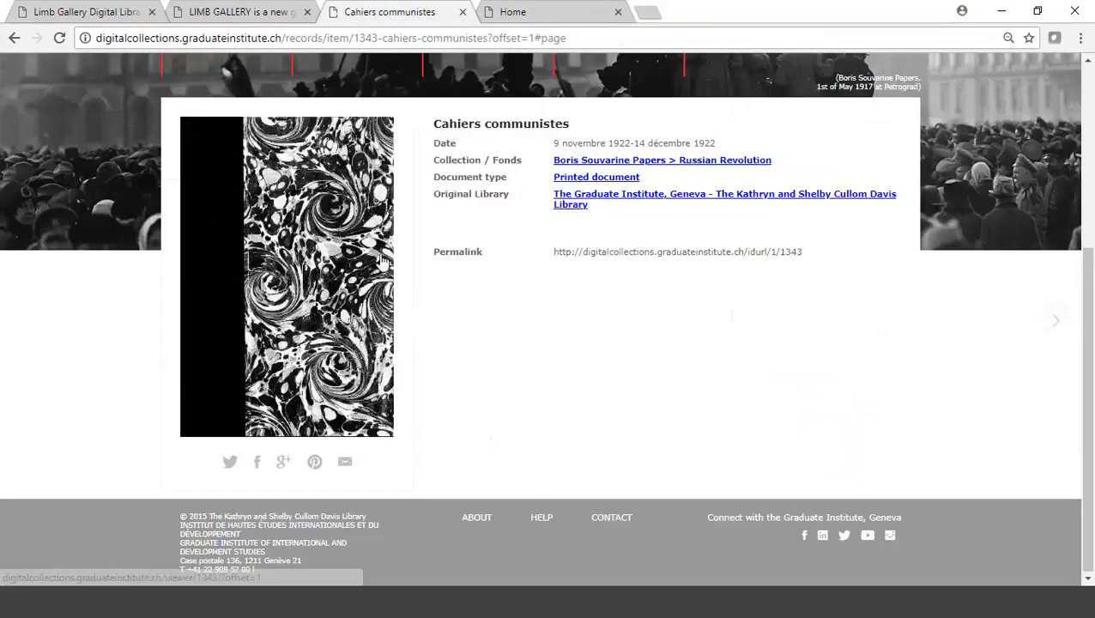
mouse_move(458, 93)
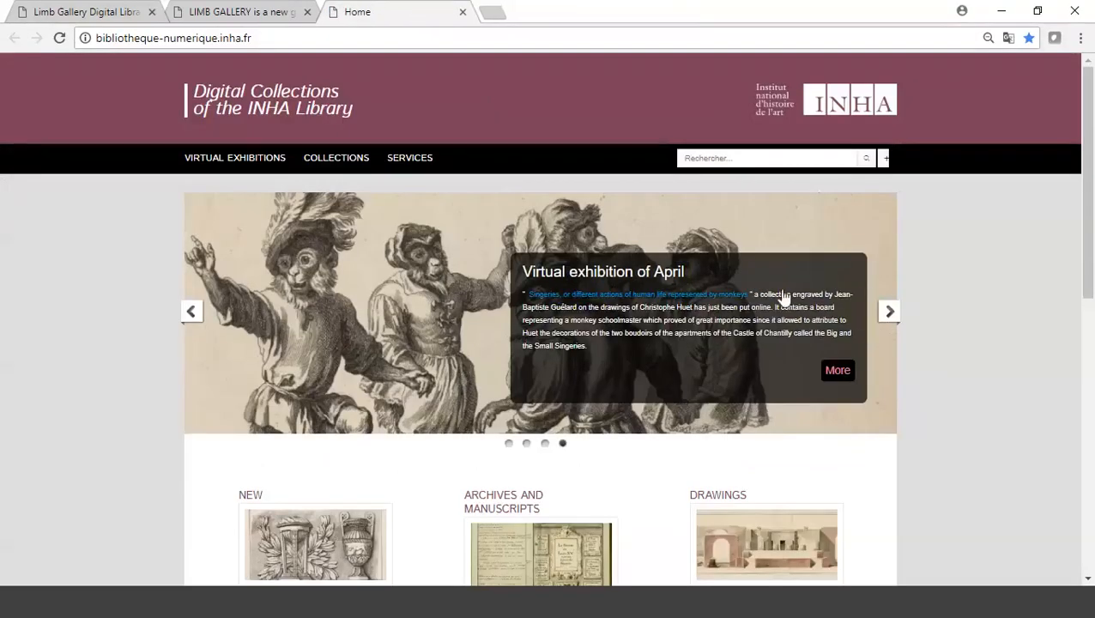
scroll(down, 3)
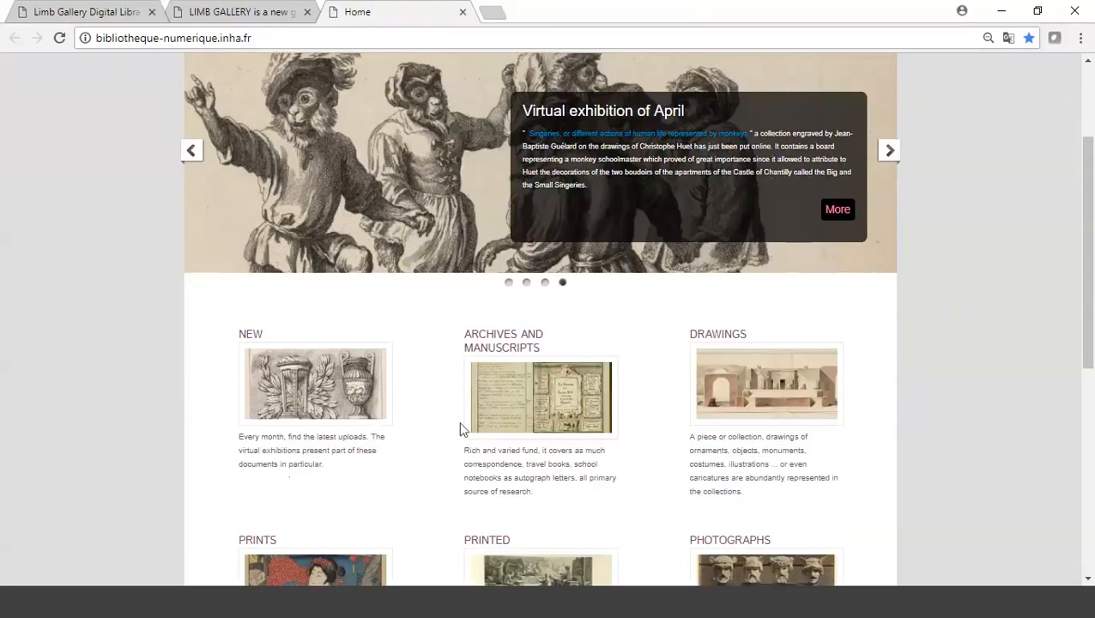
scroll(down, 3)
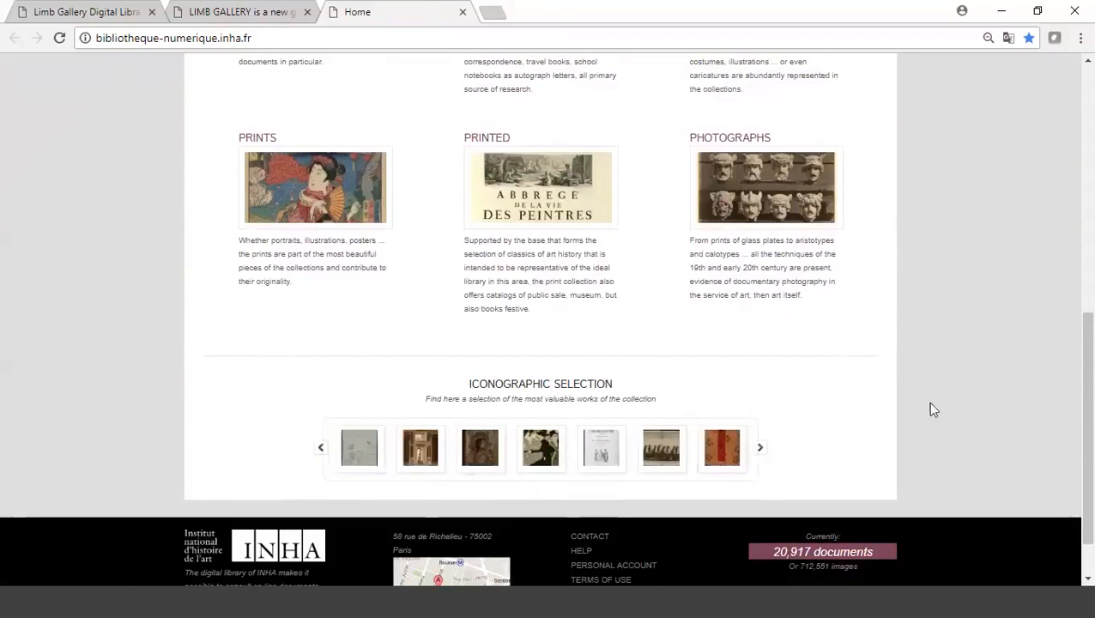
scroll(down, 3)
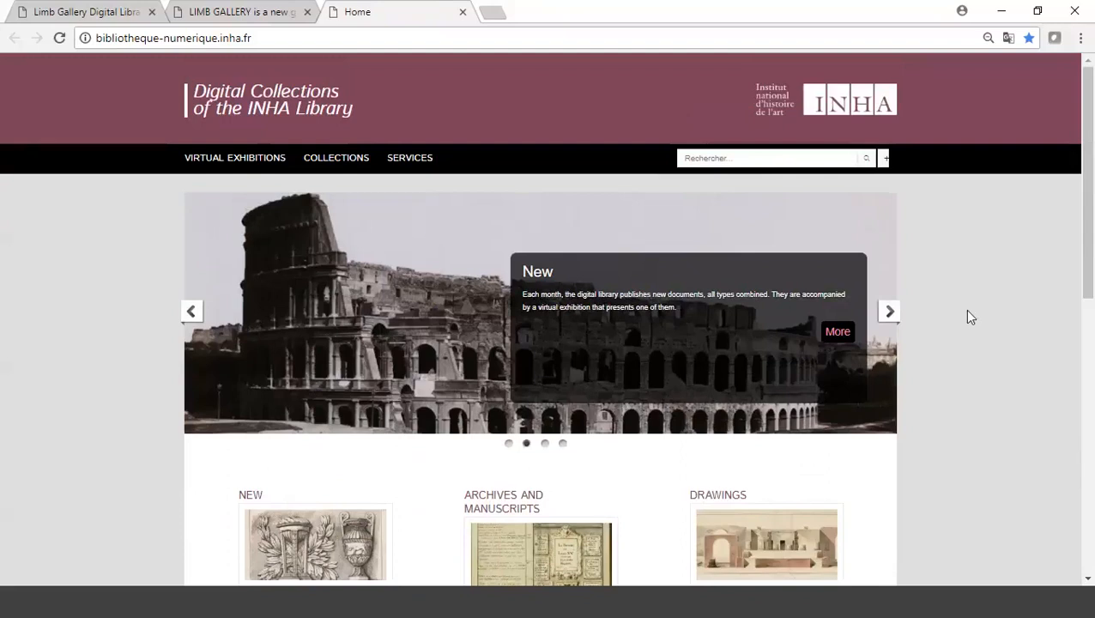
- Search the INHA library for 'paris' and browse Atget's 'Paris, Luxembourg' photograph record
click(763, 158)
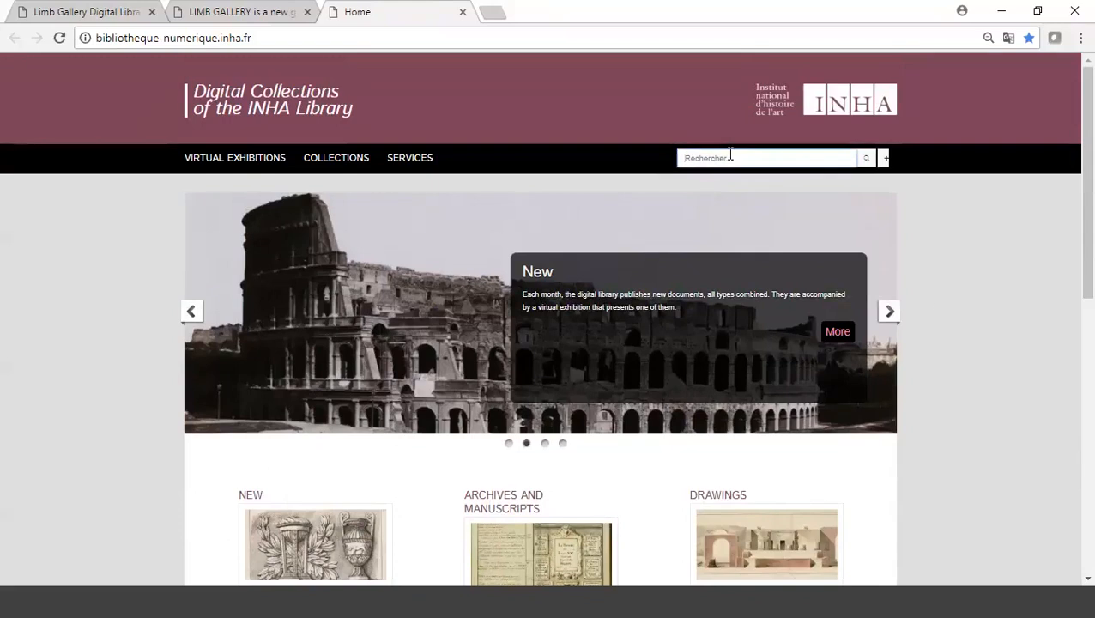
text(paris)
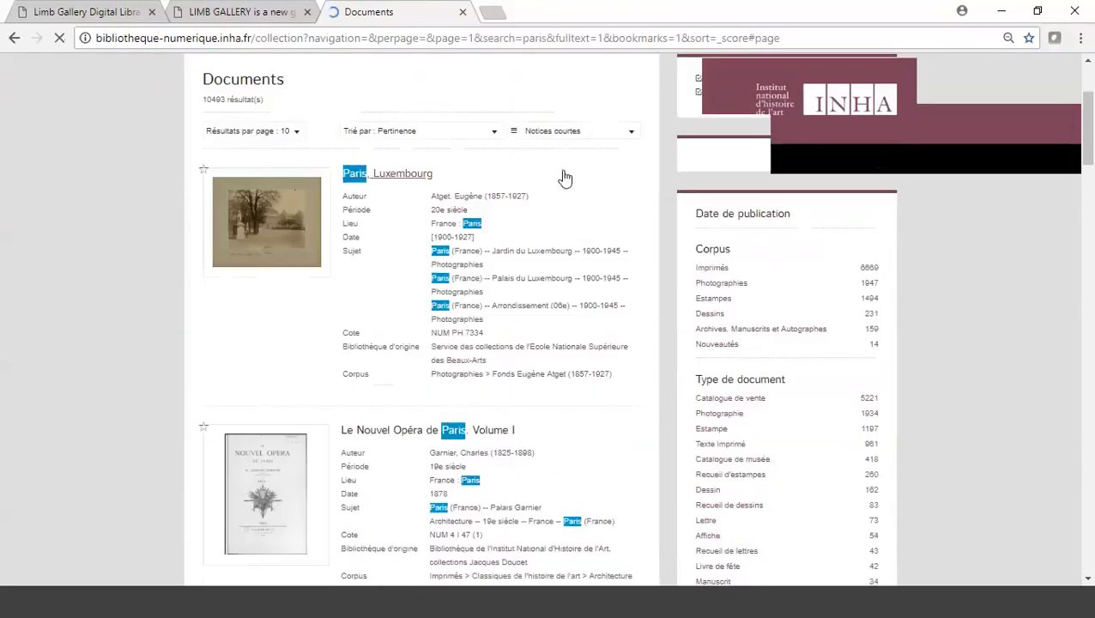
scroll(down, 3)
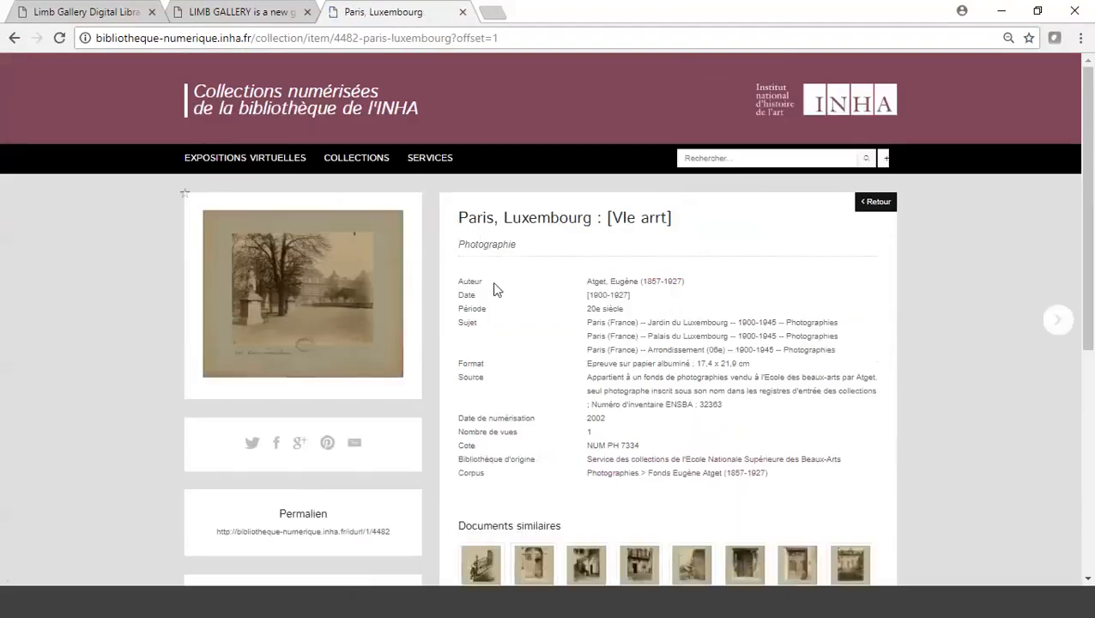
scroll(down, 3)
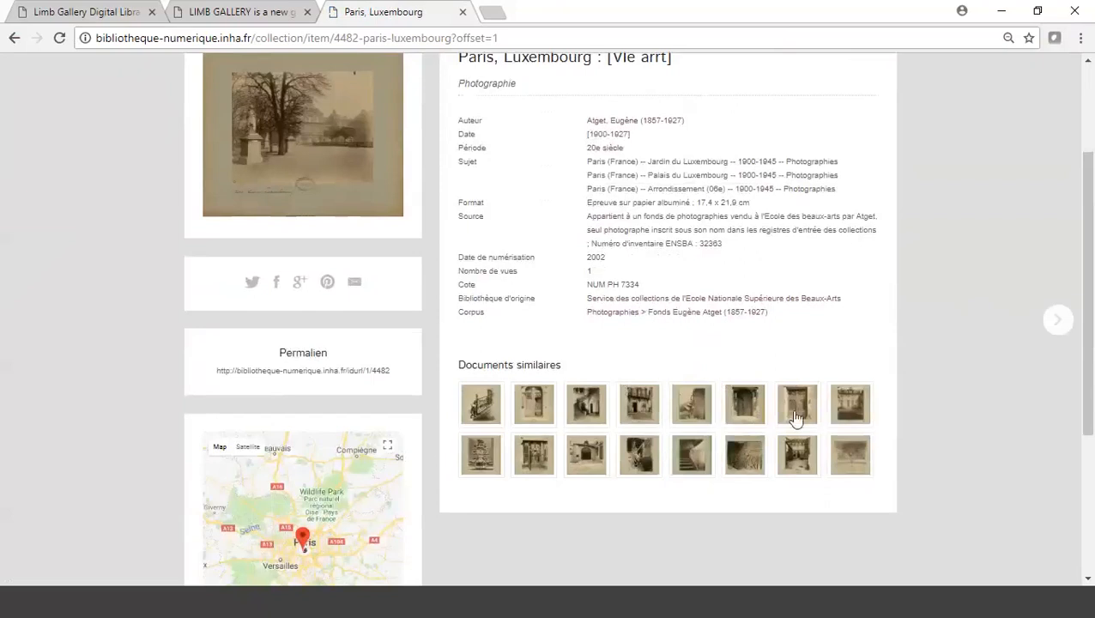
mouse_move(528, 360)
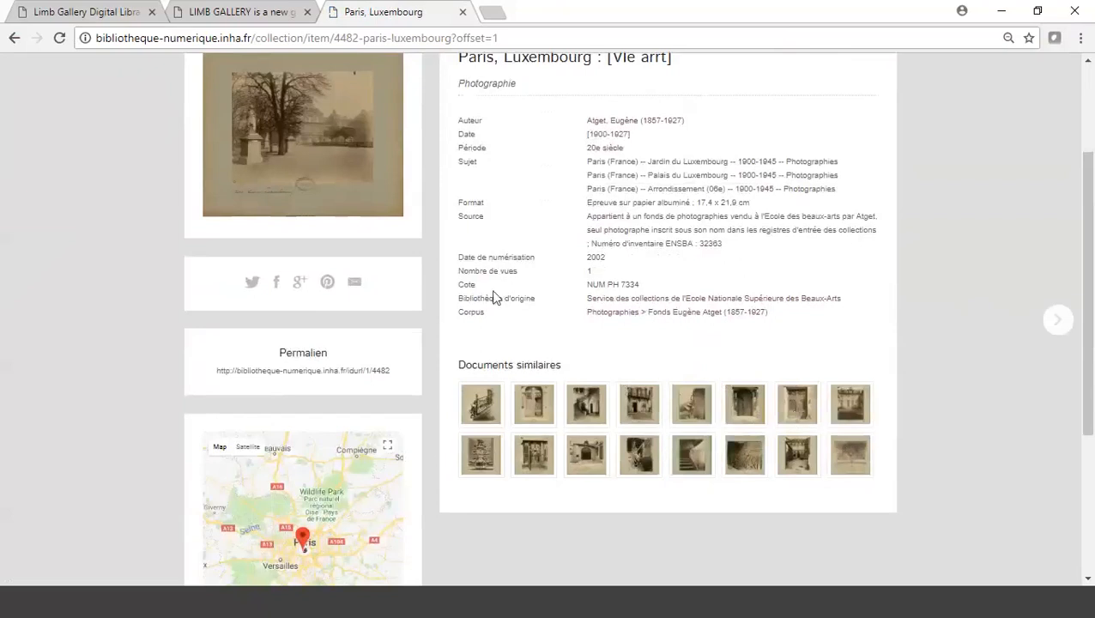
scroll(up, 3)
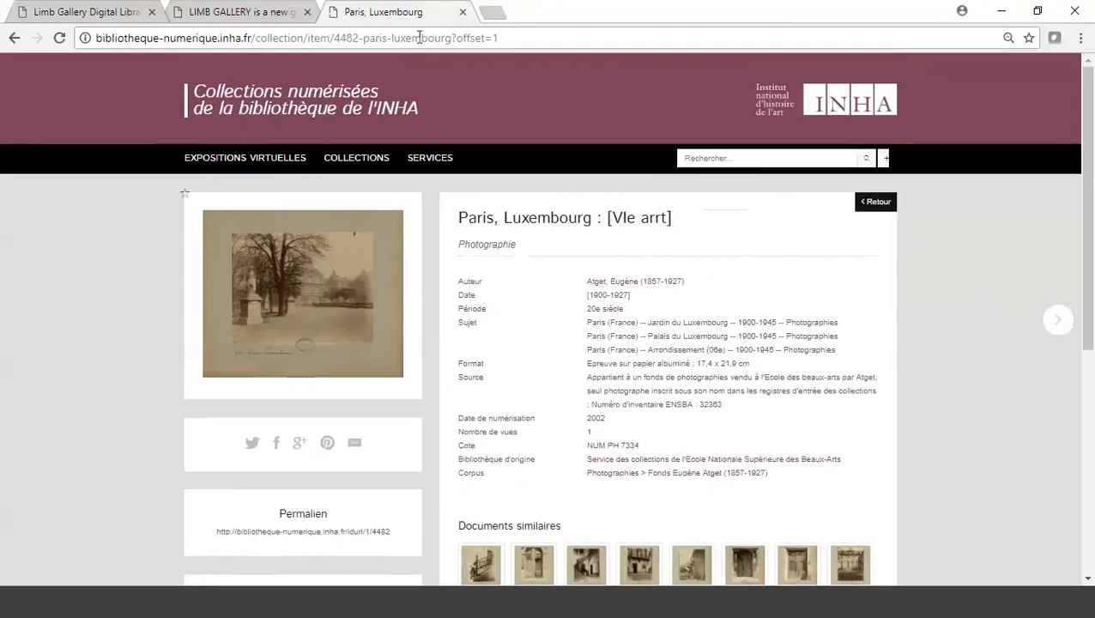
mouse_move(249, 17)
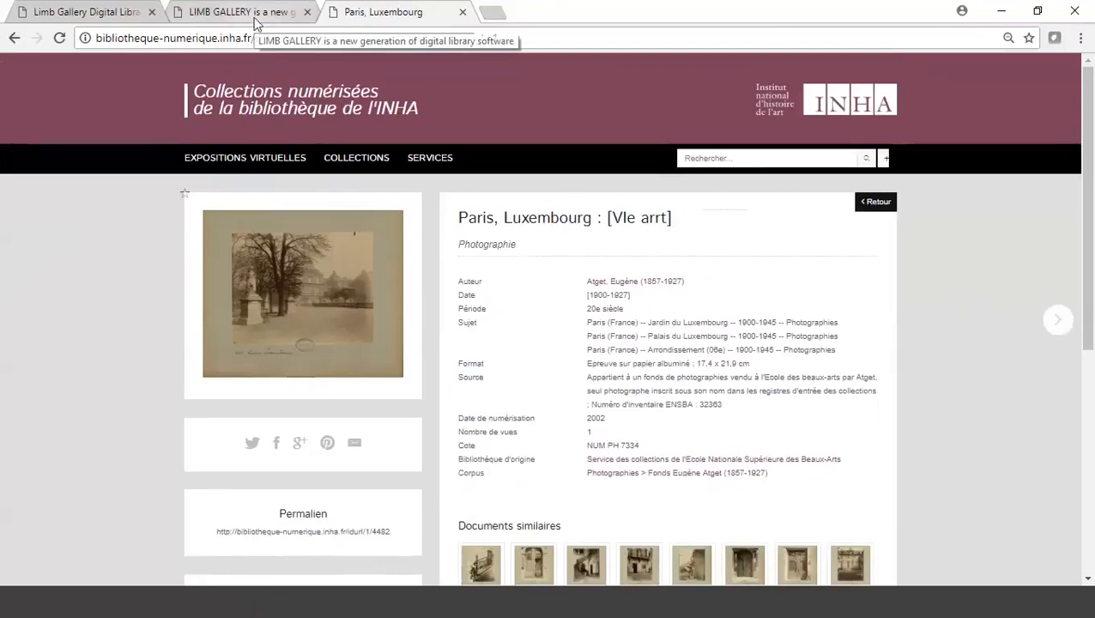
- Switch to the demo.limb-gallery.com browser tab
click(240, 12)
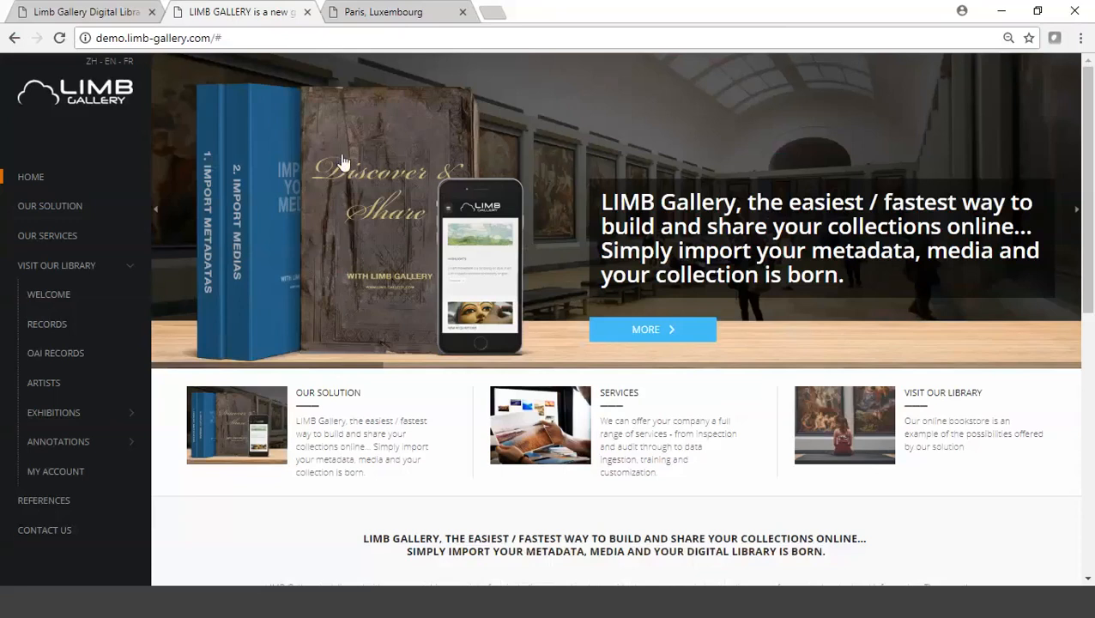
mouse_move(220, 170)
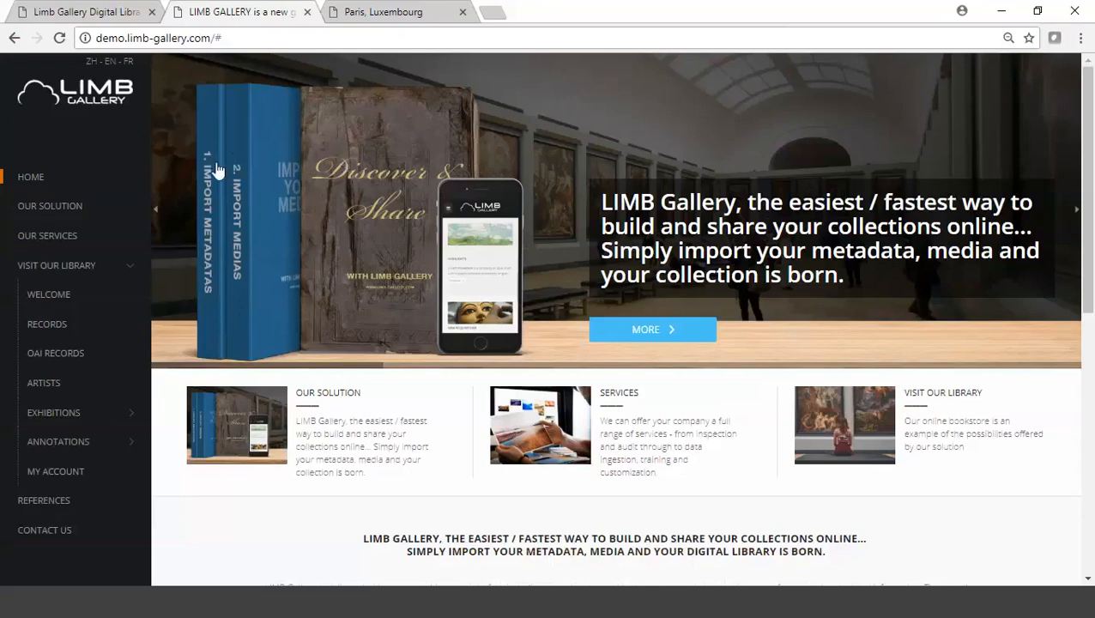
mouse_move(48, 235)
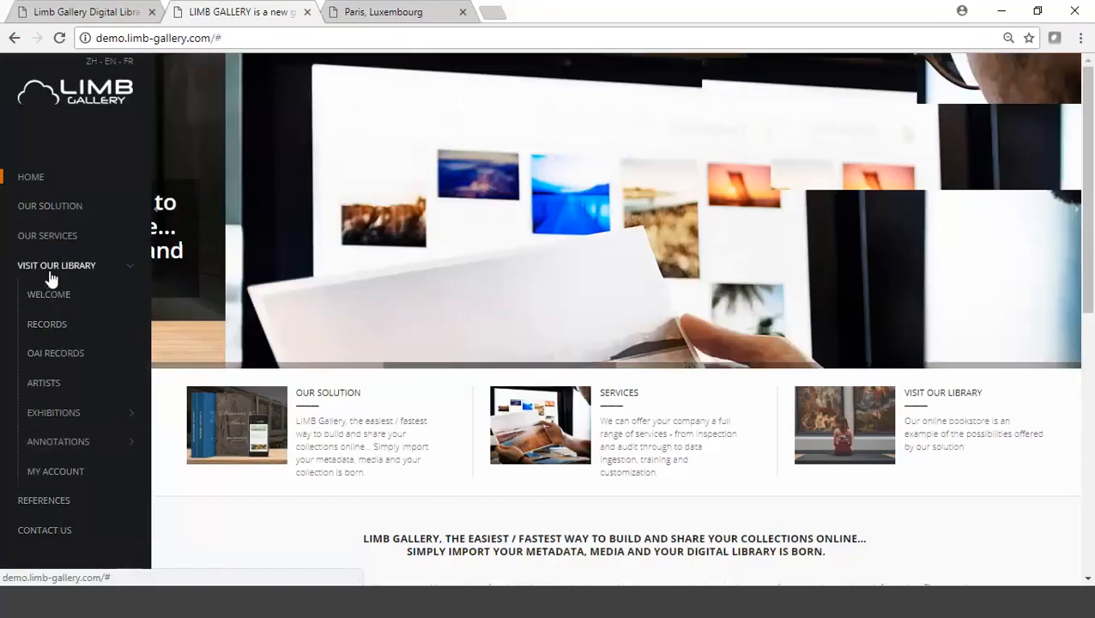
- Search the demo's Records for 'alaska', returning 2 results led by 'Alaska Natives and the Land'
click(46, 324)
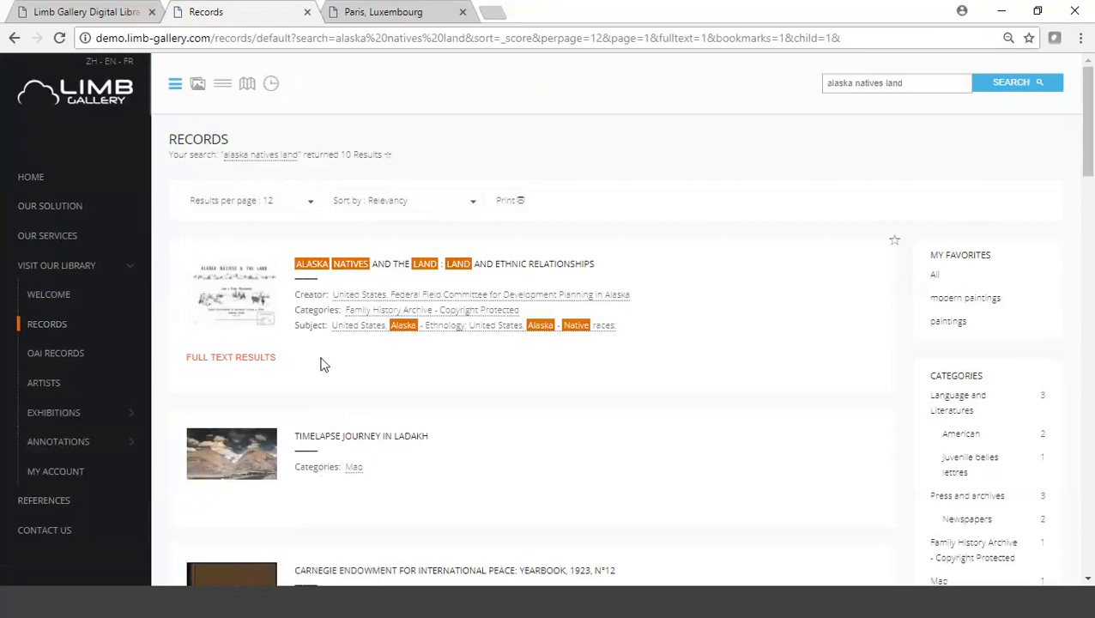
mouse_move(238, 295)
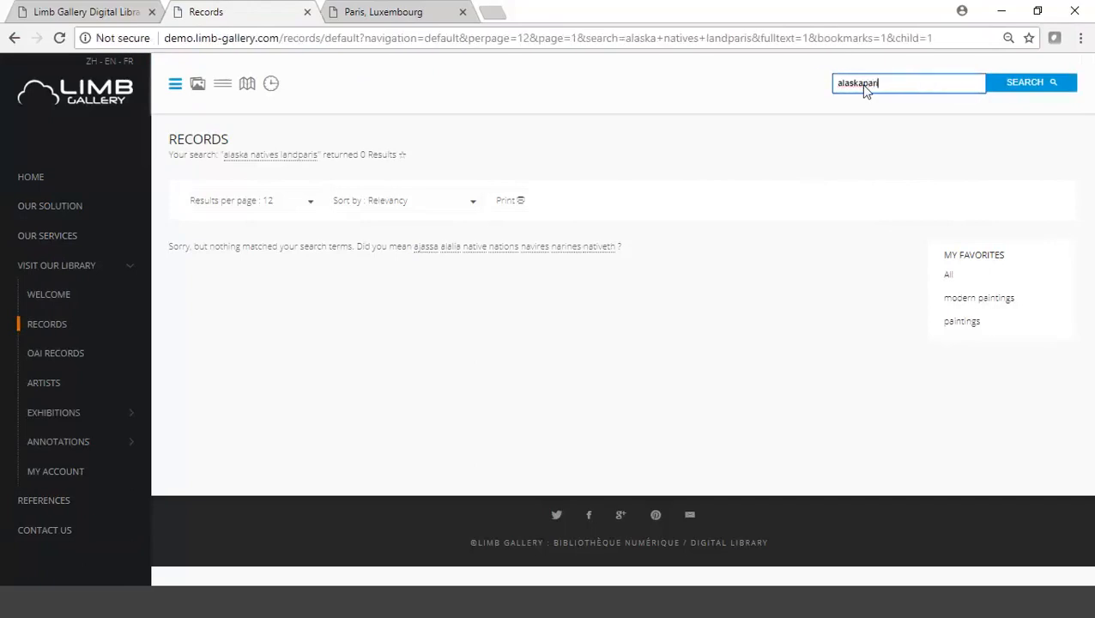
click(1030, 81)
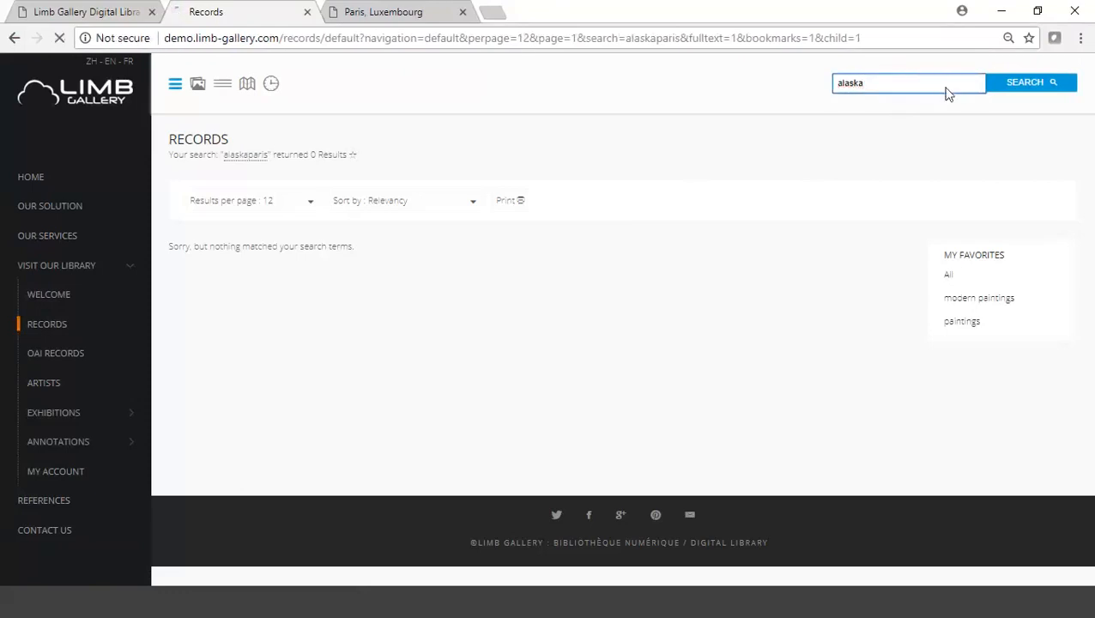
click(1024, 82)
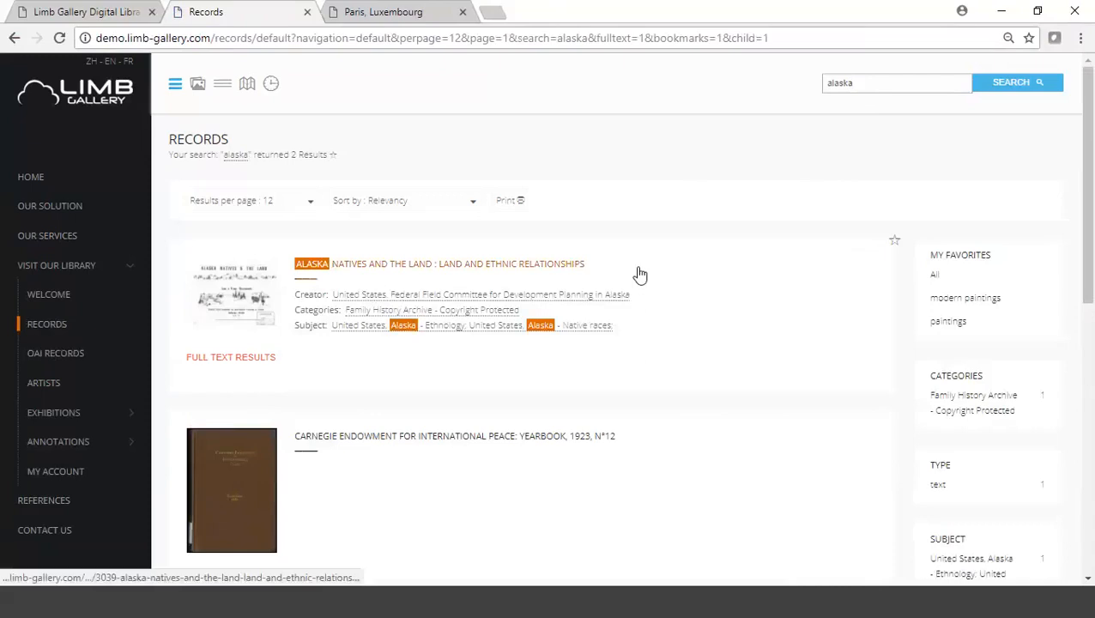
scroll(down, 3)
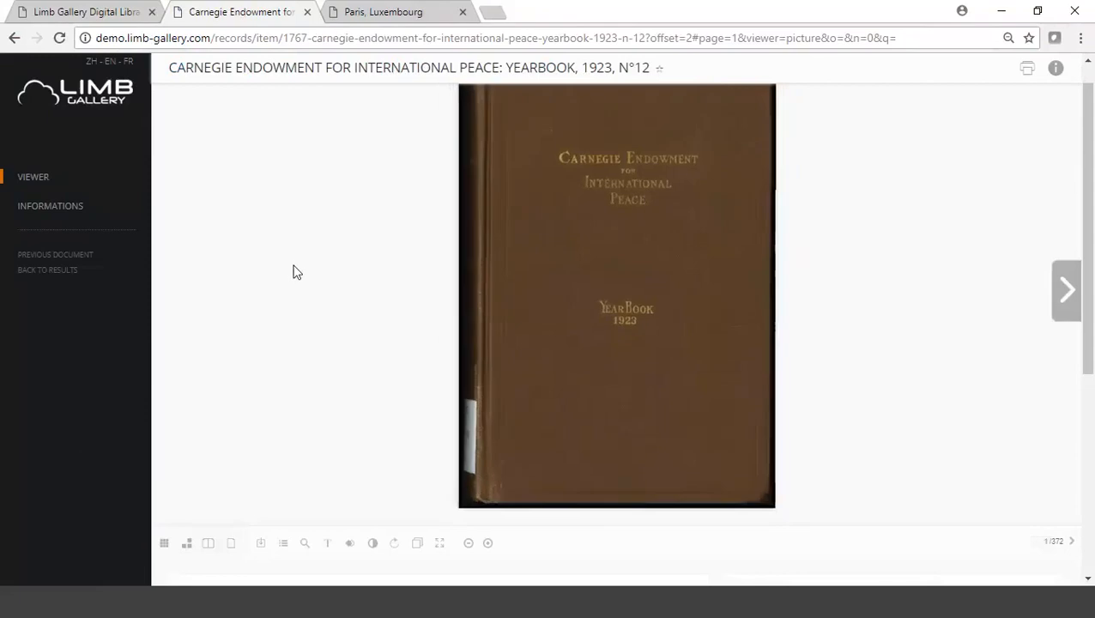
- Scroll the Carnegie Endowment 1923 Yearbook in the viewer and show its pages as thumbnails
scroll(down, 3)
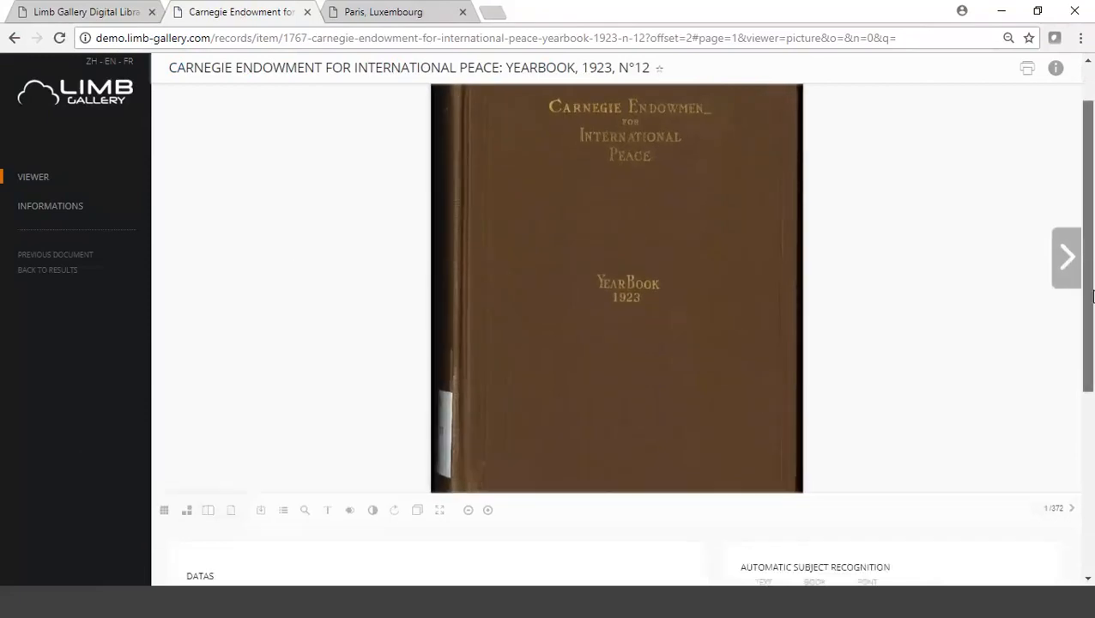
scroll(down, 3)
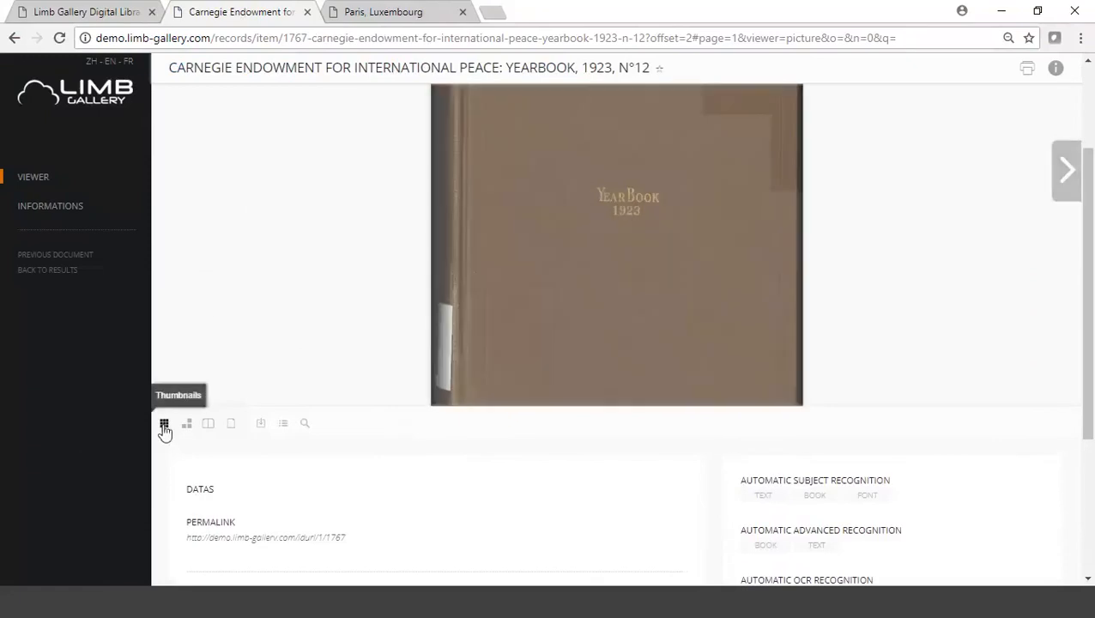
click(164, 423)
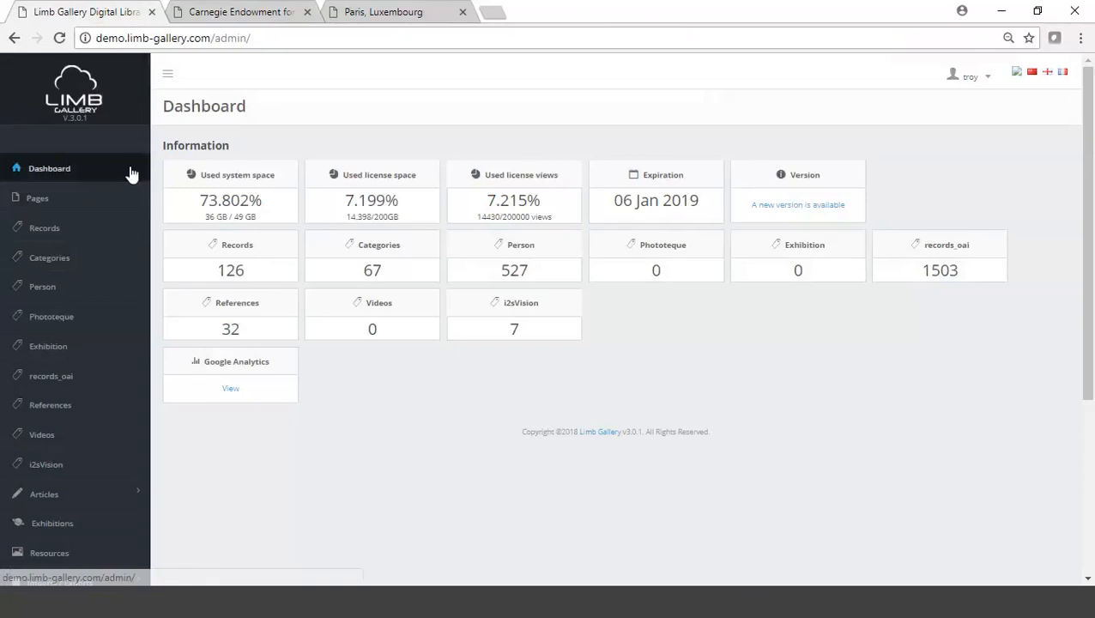
- Expand Appearance in the back-office sidebar and go to Themes
scroll(down, 3)
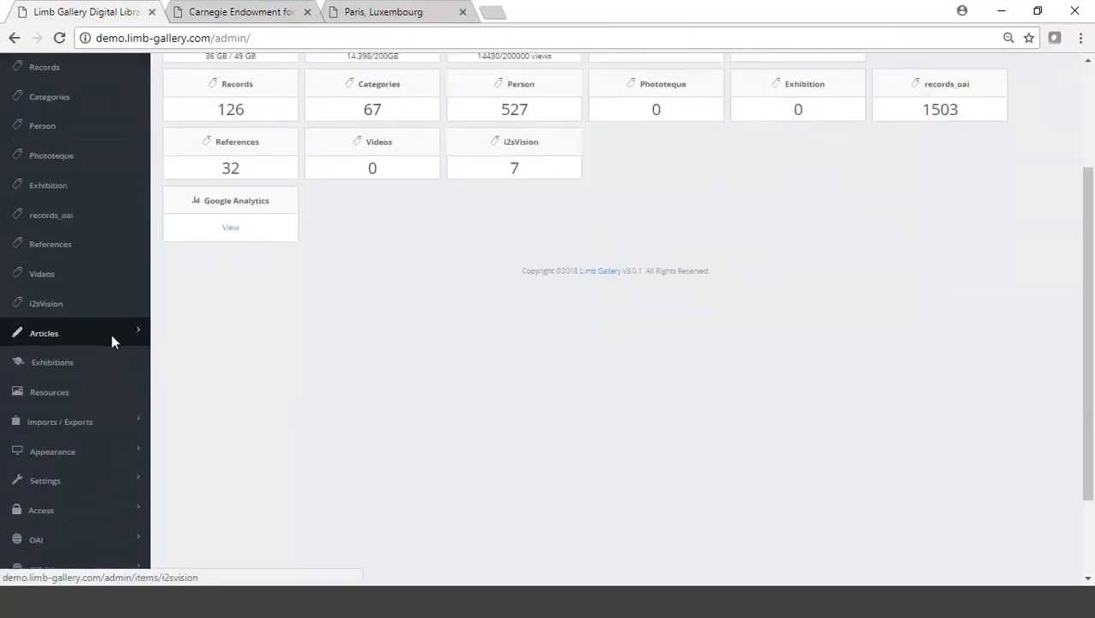
click(52, 451)
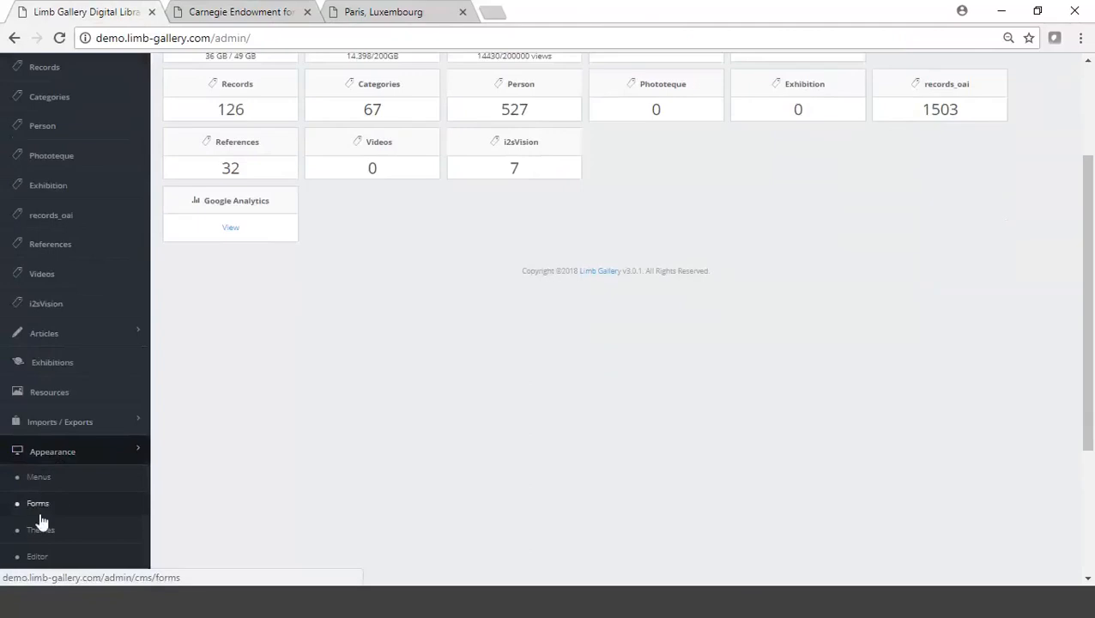
click(40, 529)
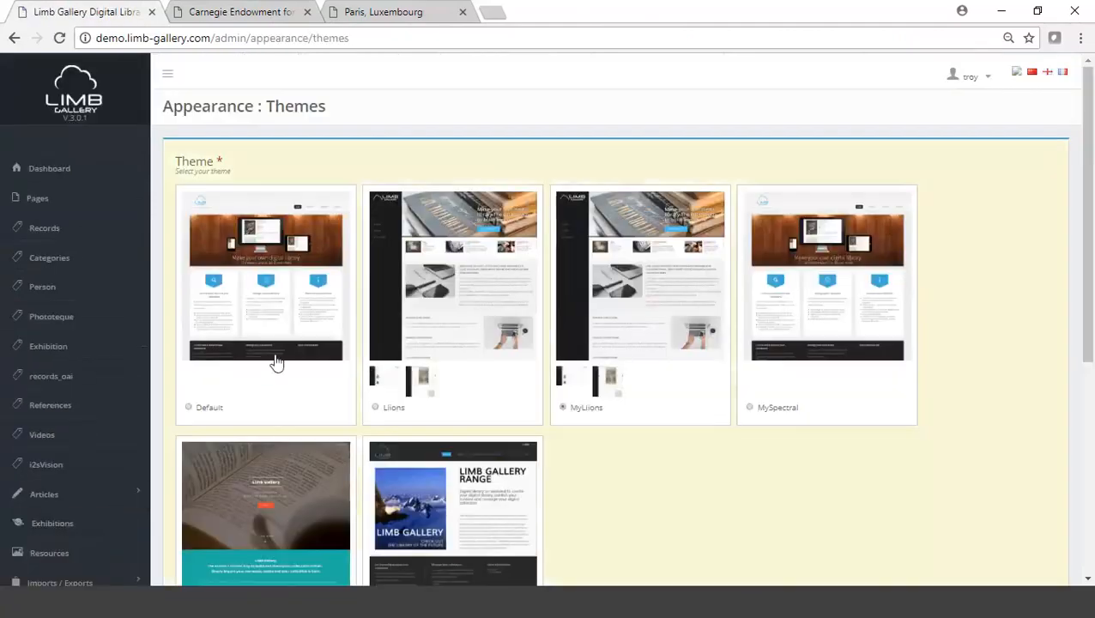
mouse_move(389, 338)
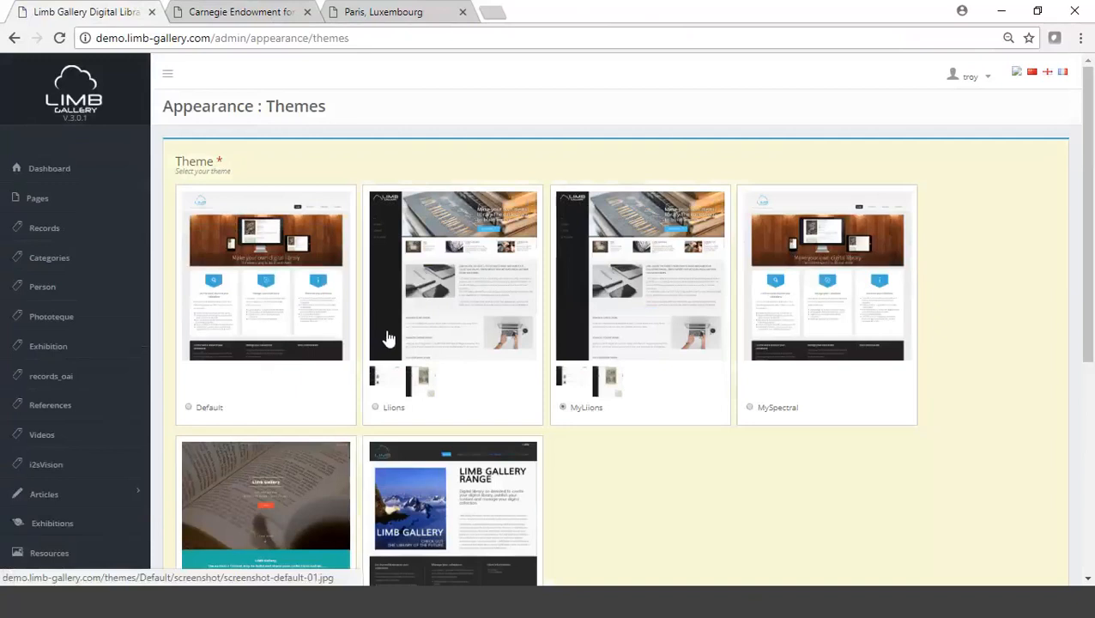
- Scroll through all six theme previews, from Default down to Spectral and Split
scroll(down, 3)
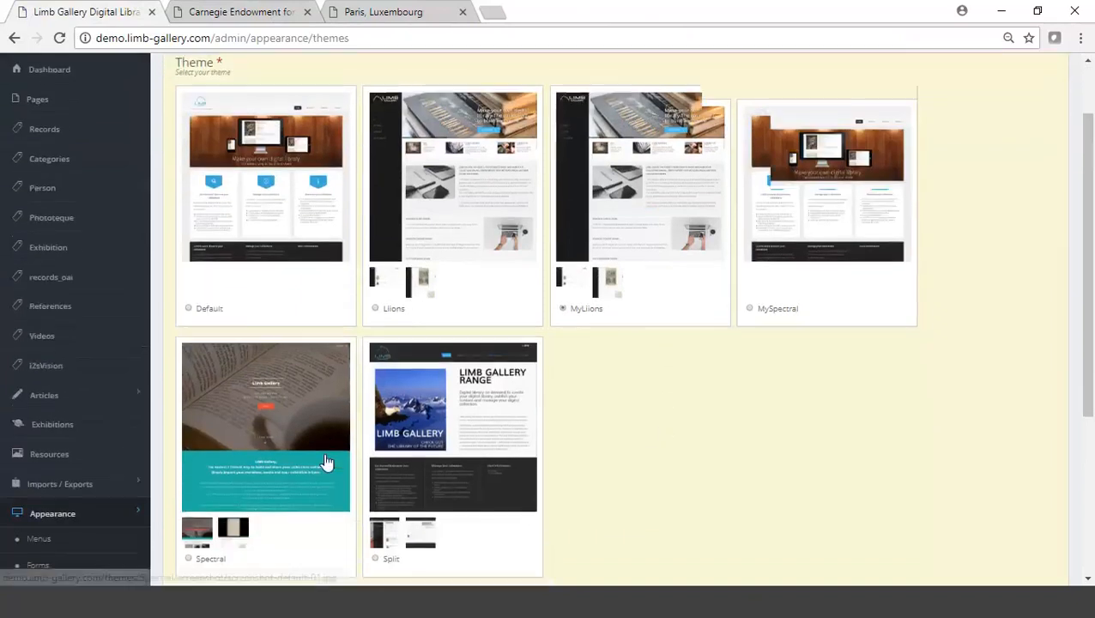
scroll(down, 3)
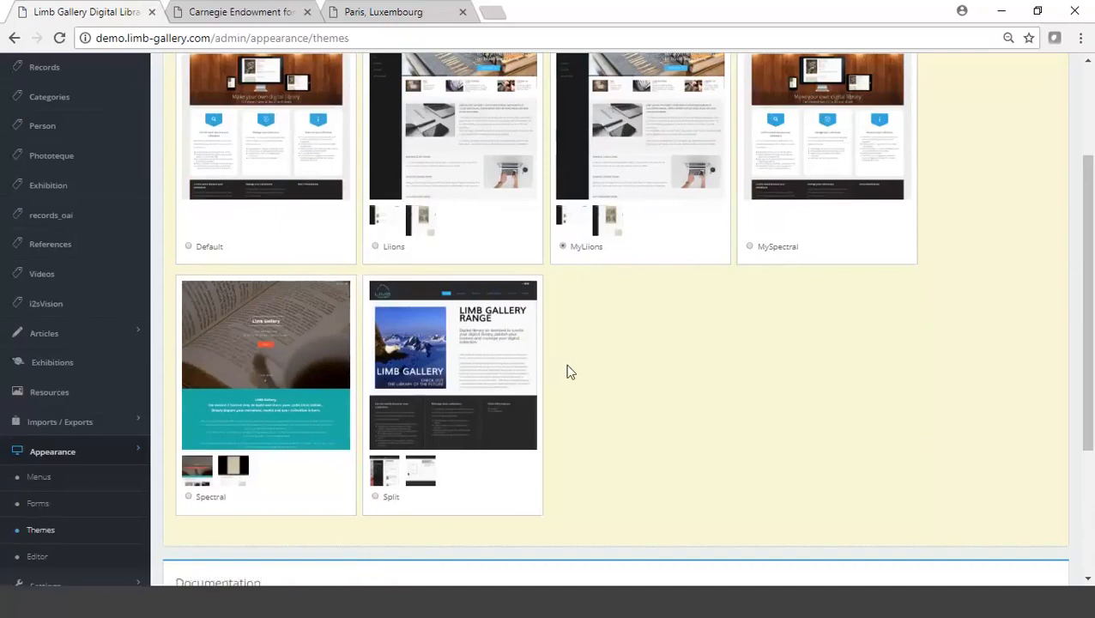
mouse_move(609, 256)
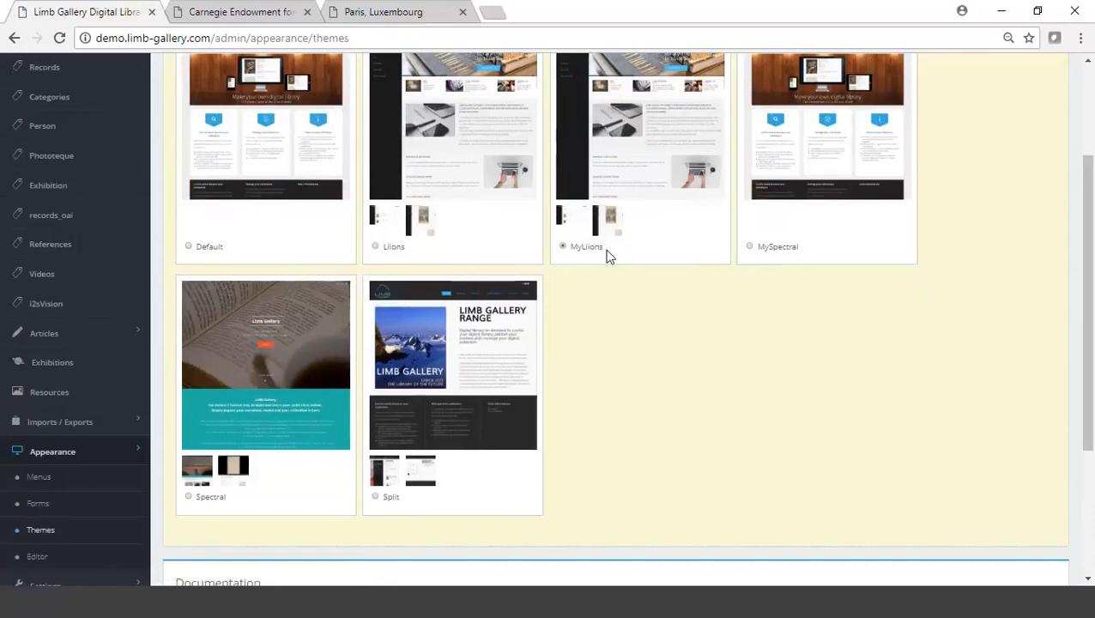